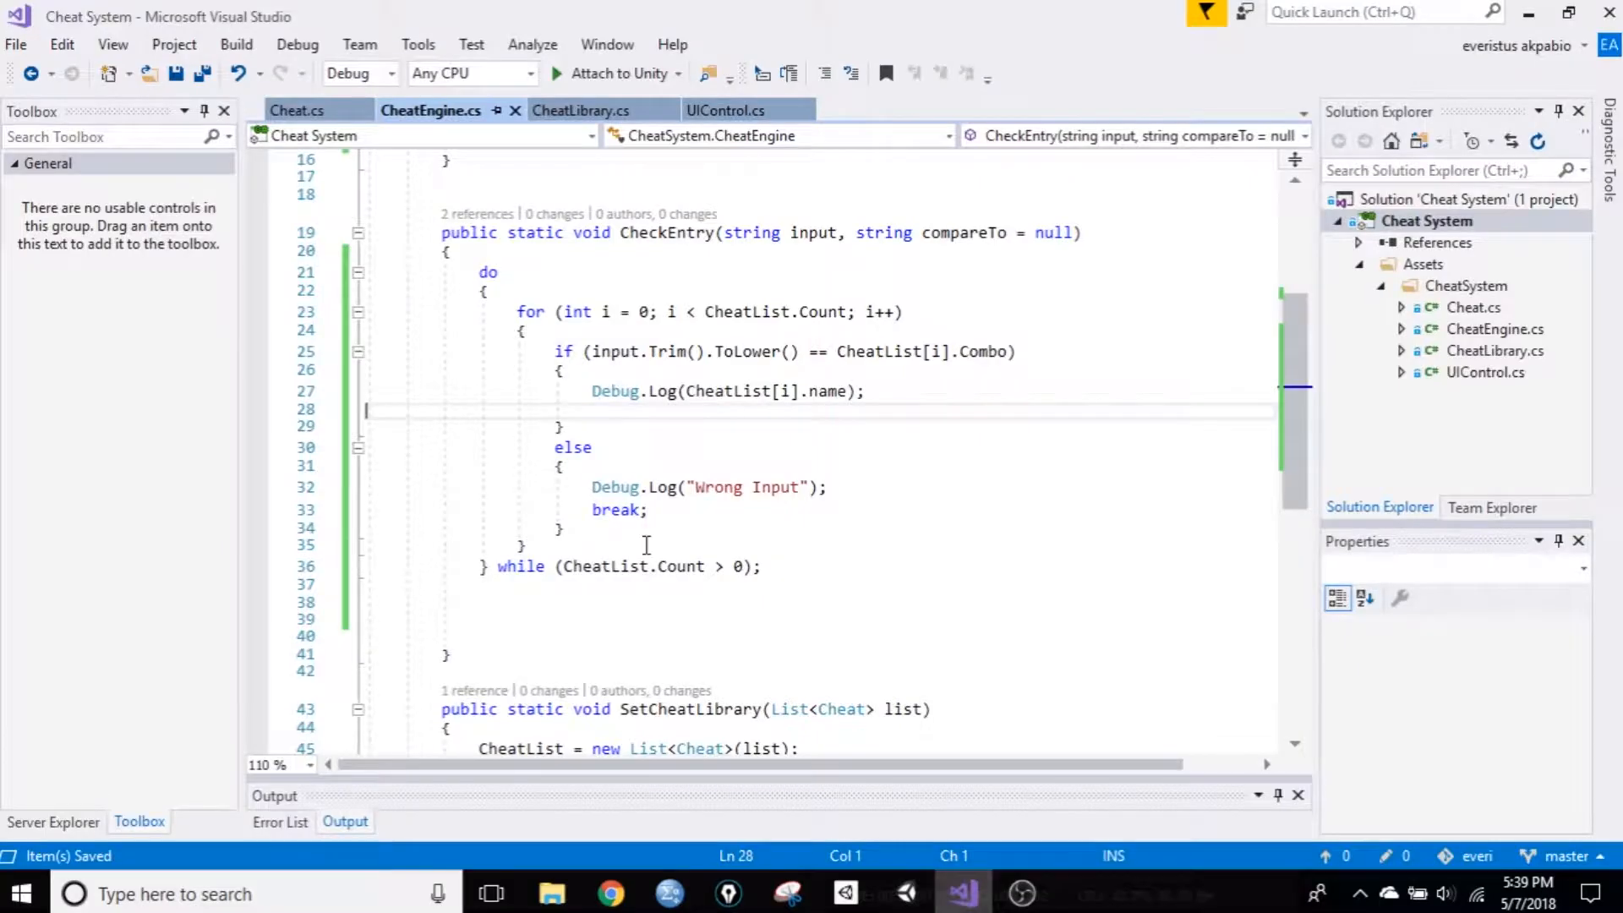
# Replace the do-while condition 'CheatList.Count > 0' in CheckEntry with 'true'.
pyautogui.doubleClick(611, 566)
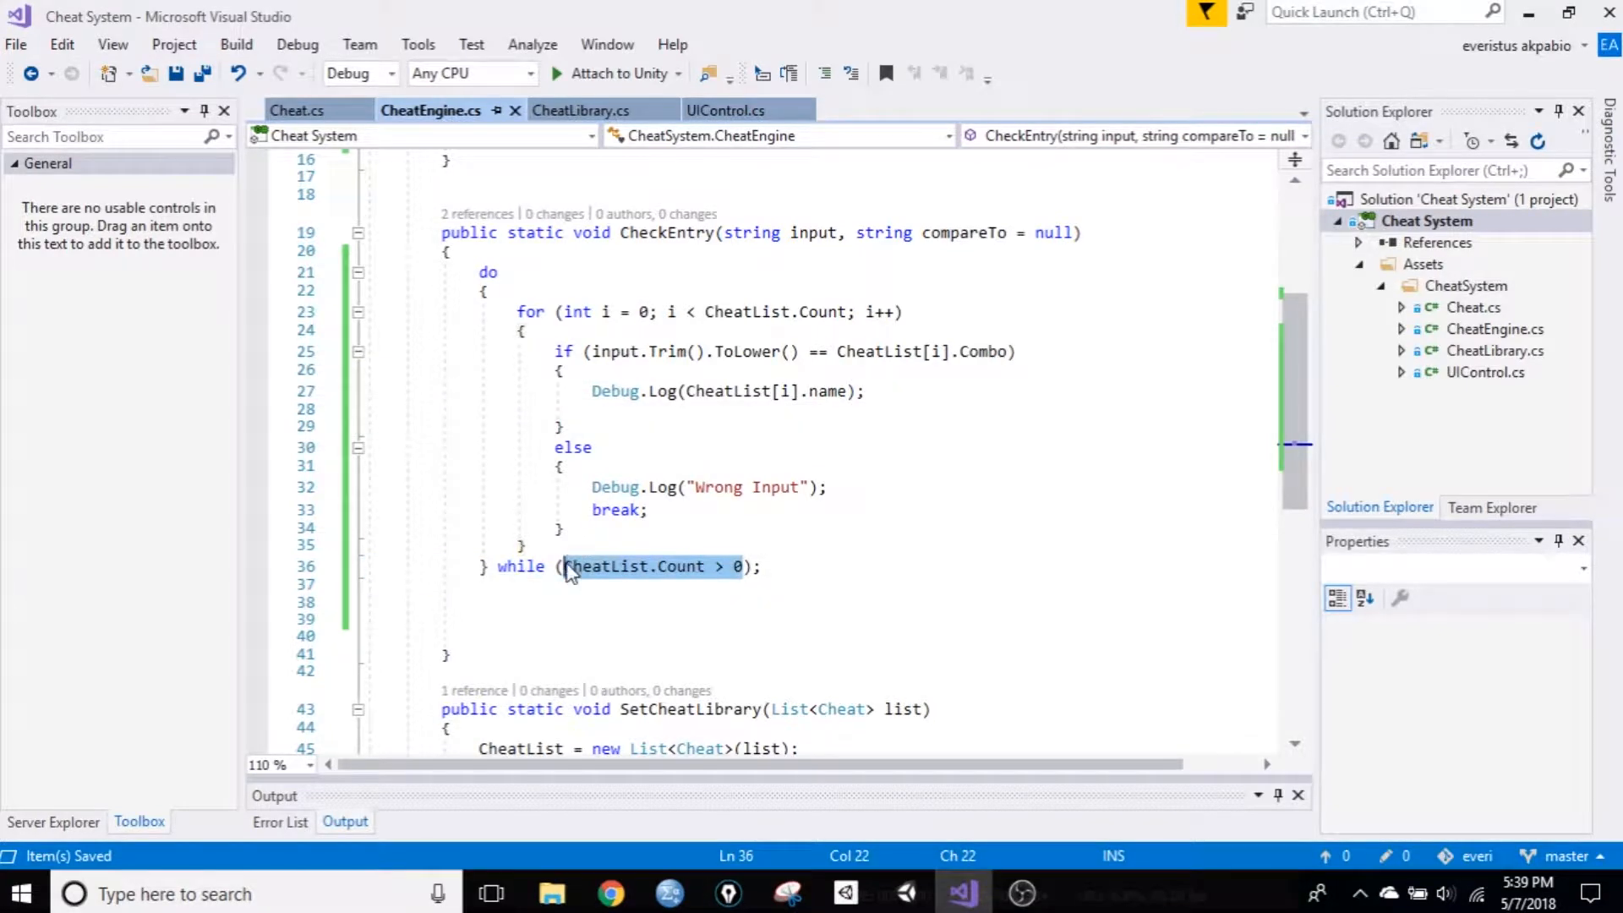
pyautogui.write('true')
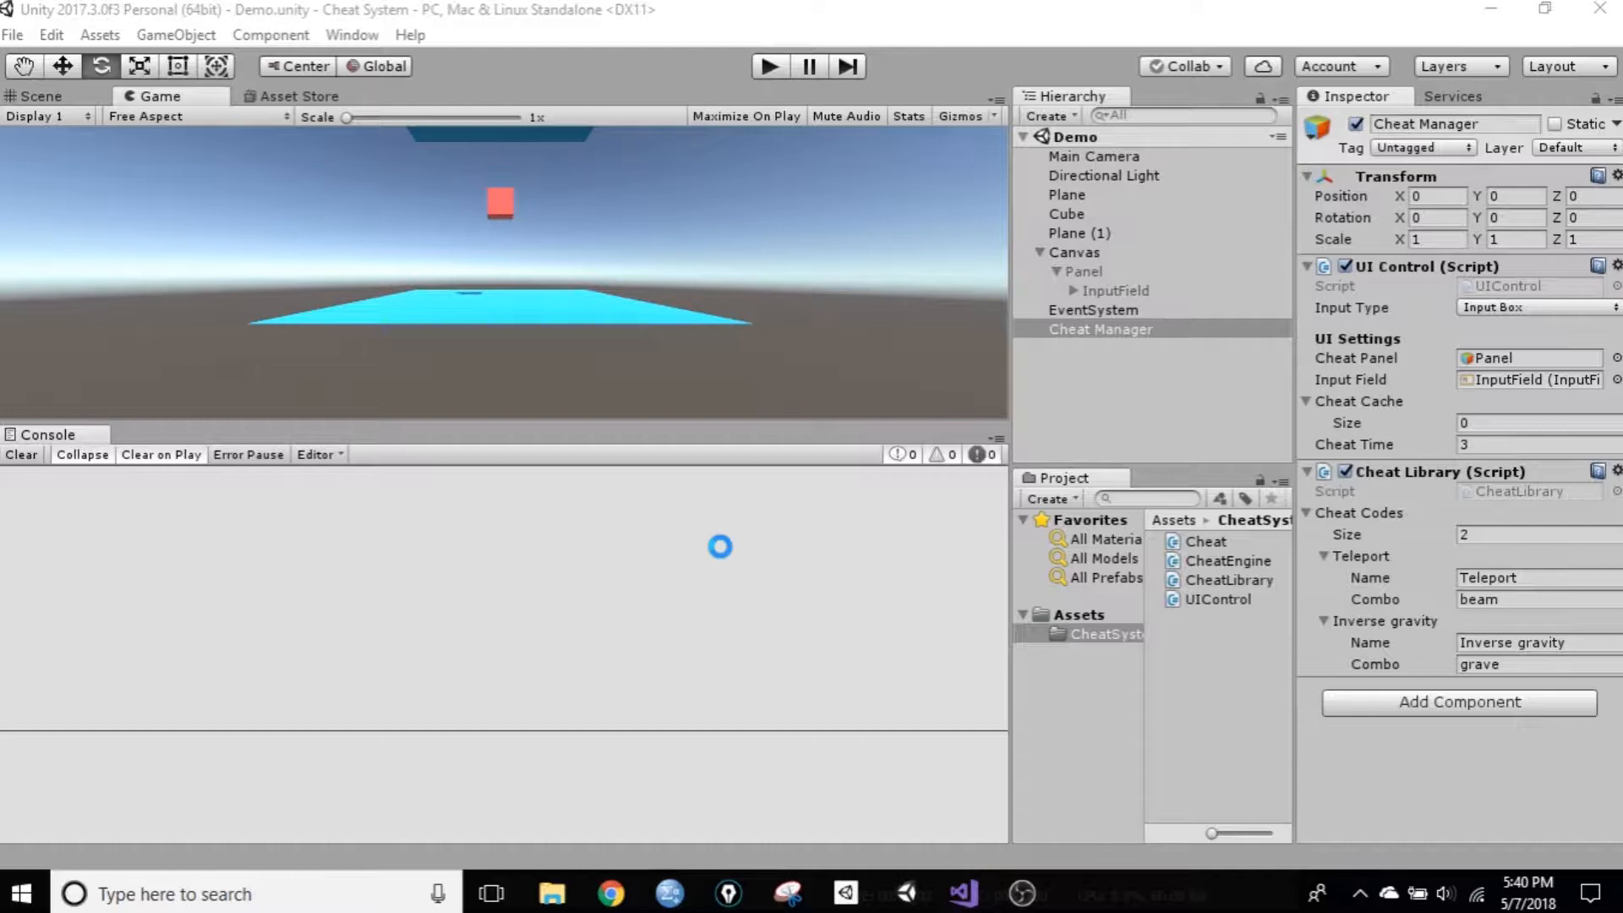
pyautogui.moveTo(769, 66)
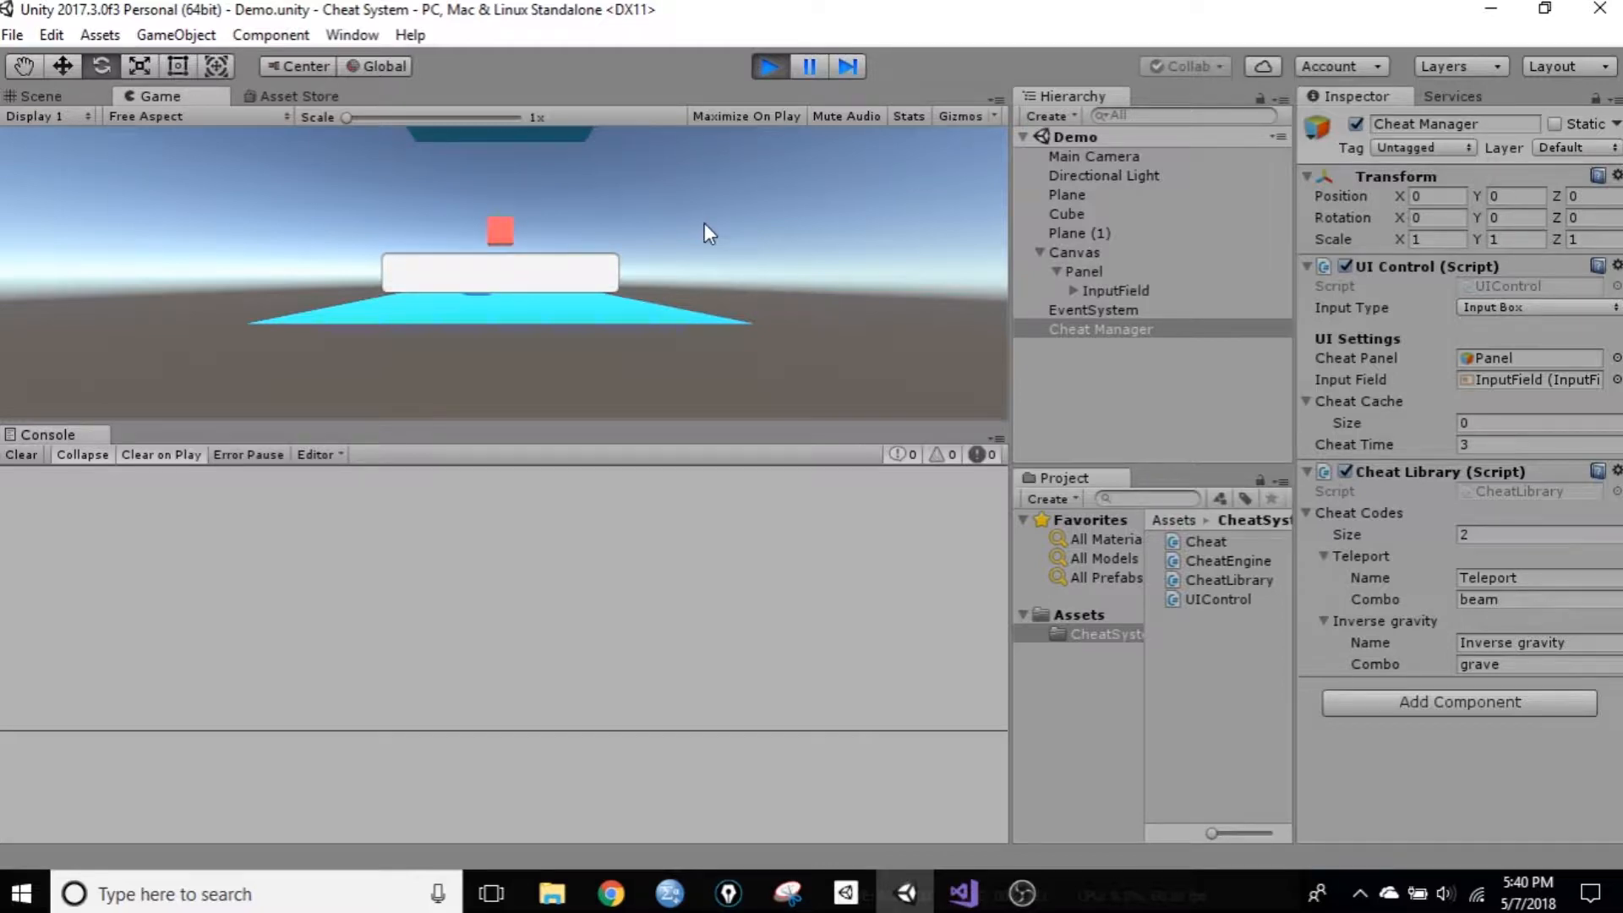
# Enter the cheat combo 'beam' in the playing Demo scene's input box.
pyautogui.write('beam')
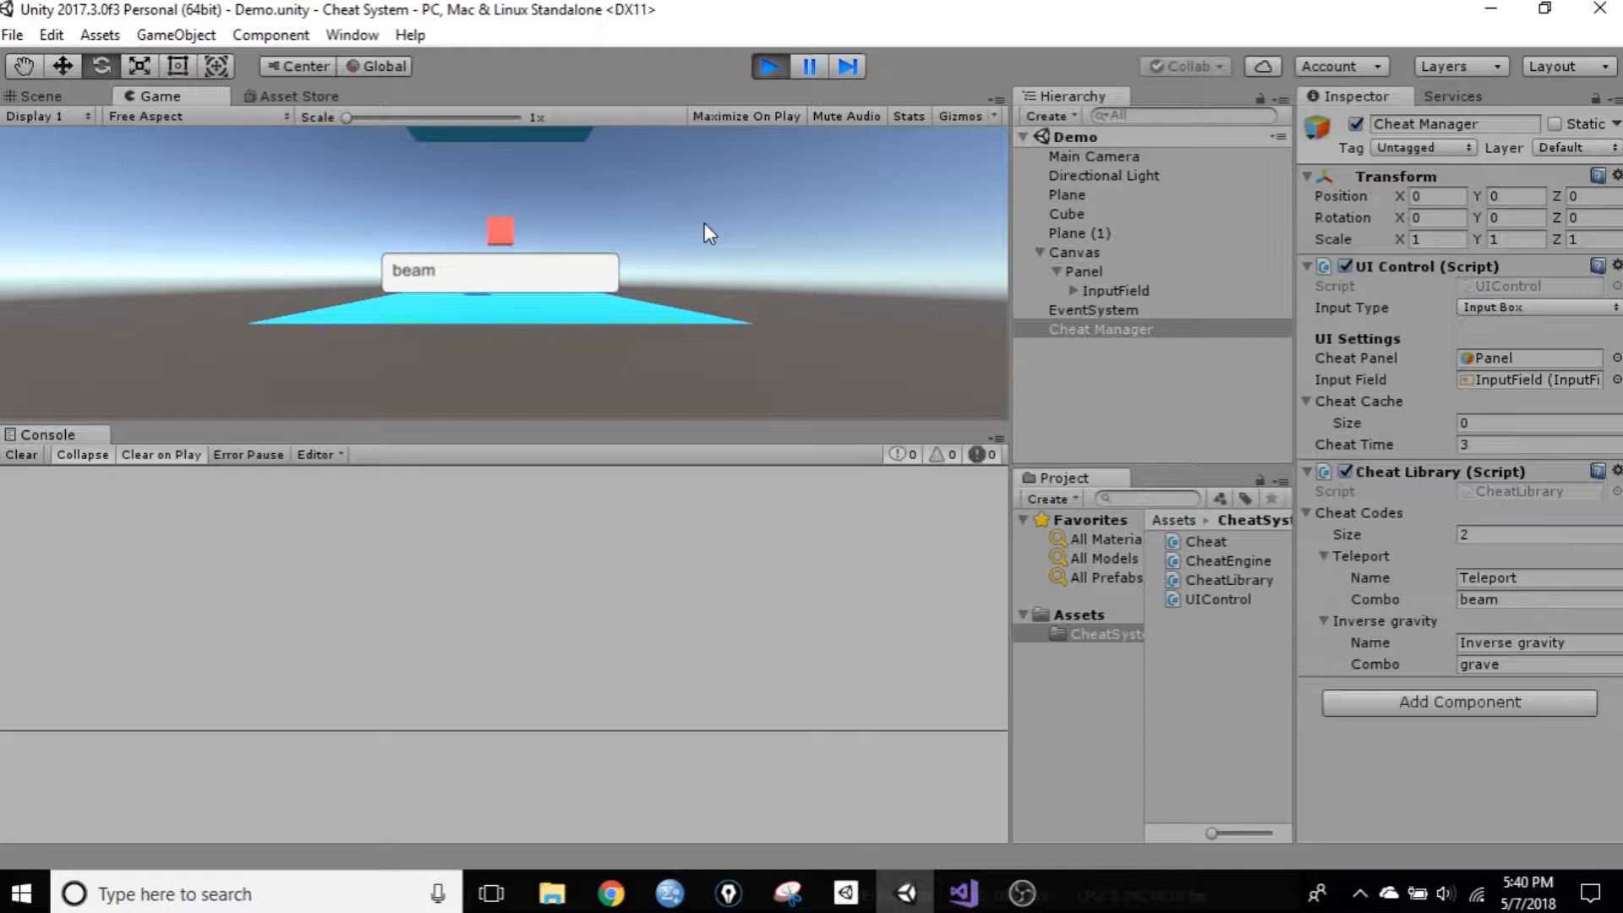
pyautogui.moveTo(986, 162)
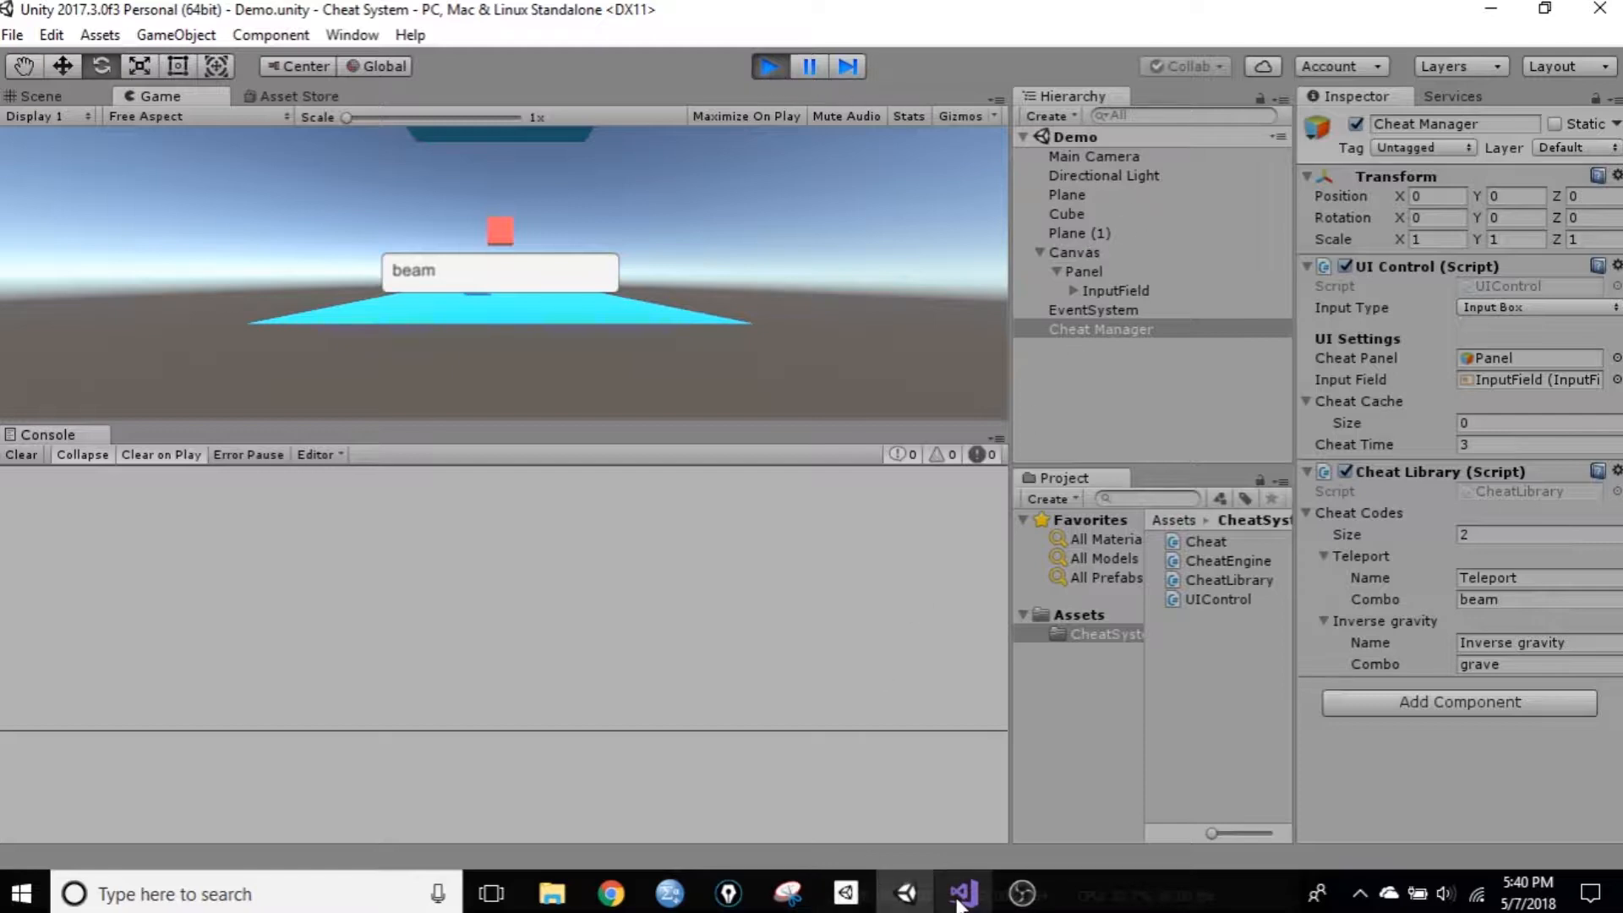
# Attach the Visual Studio debugger to the running Unity.exe process via Attach to Process.
pyautogui.click(960, 892)
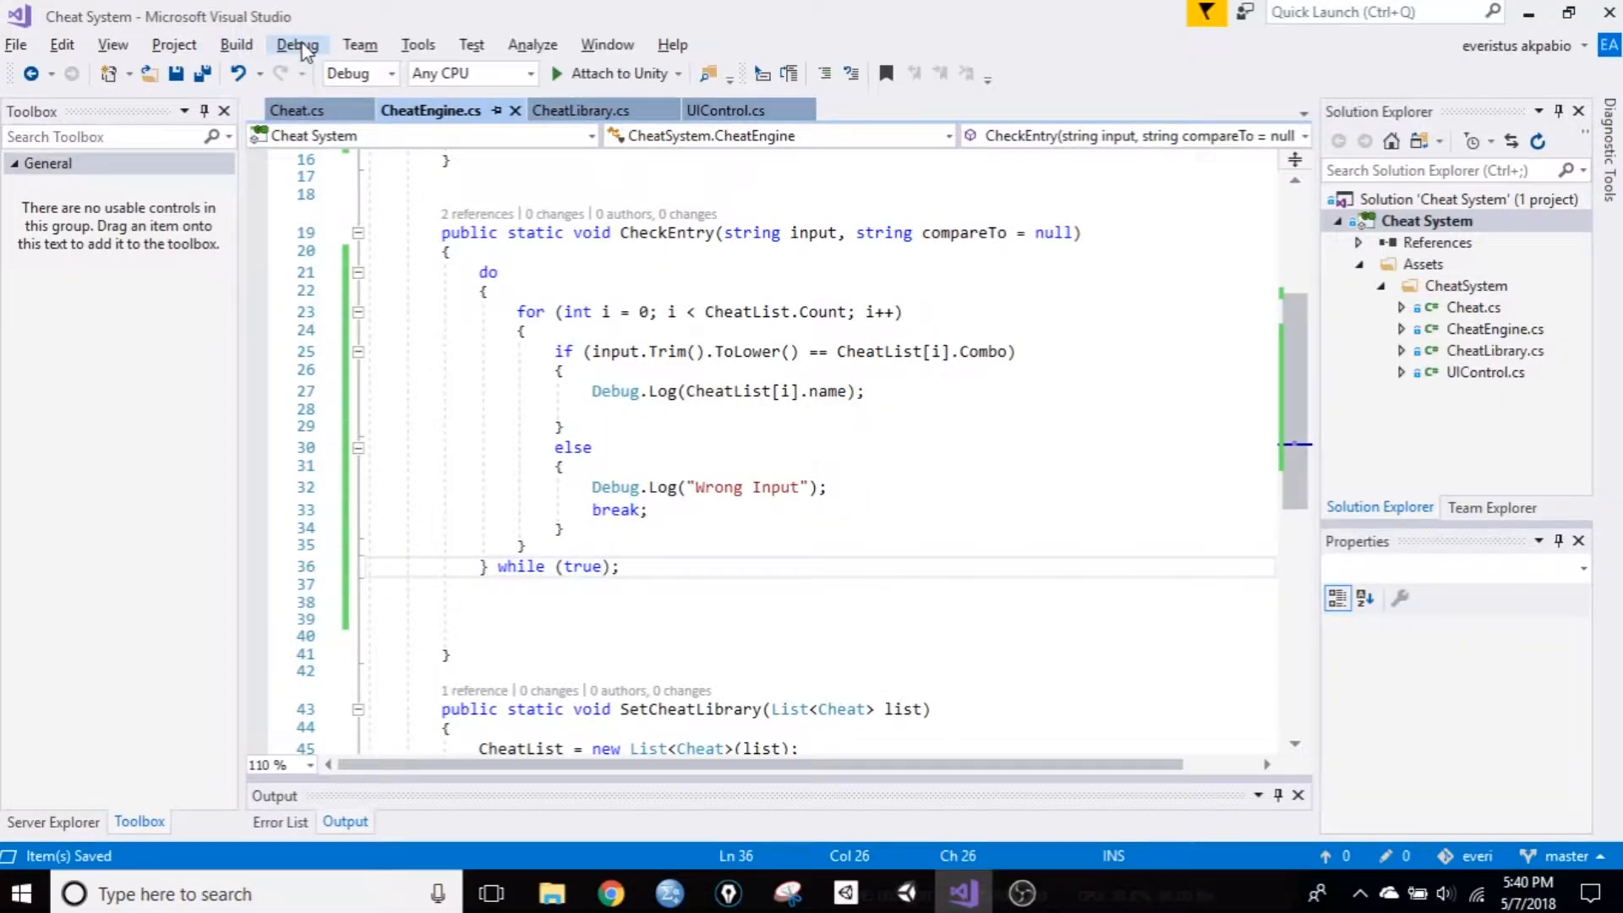
pyautogui.click(298, 44)
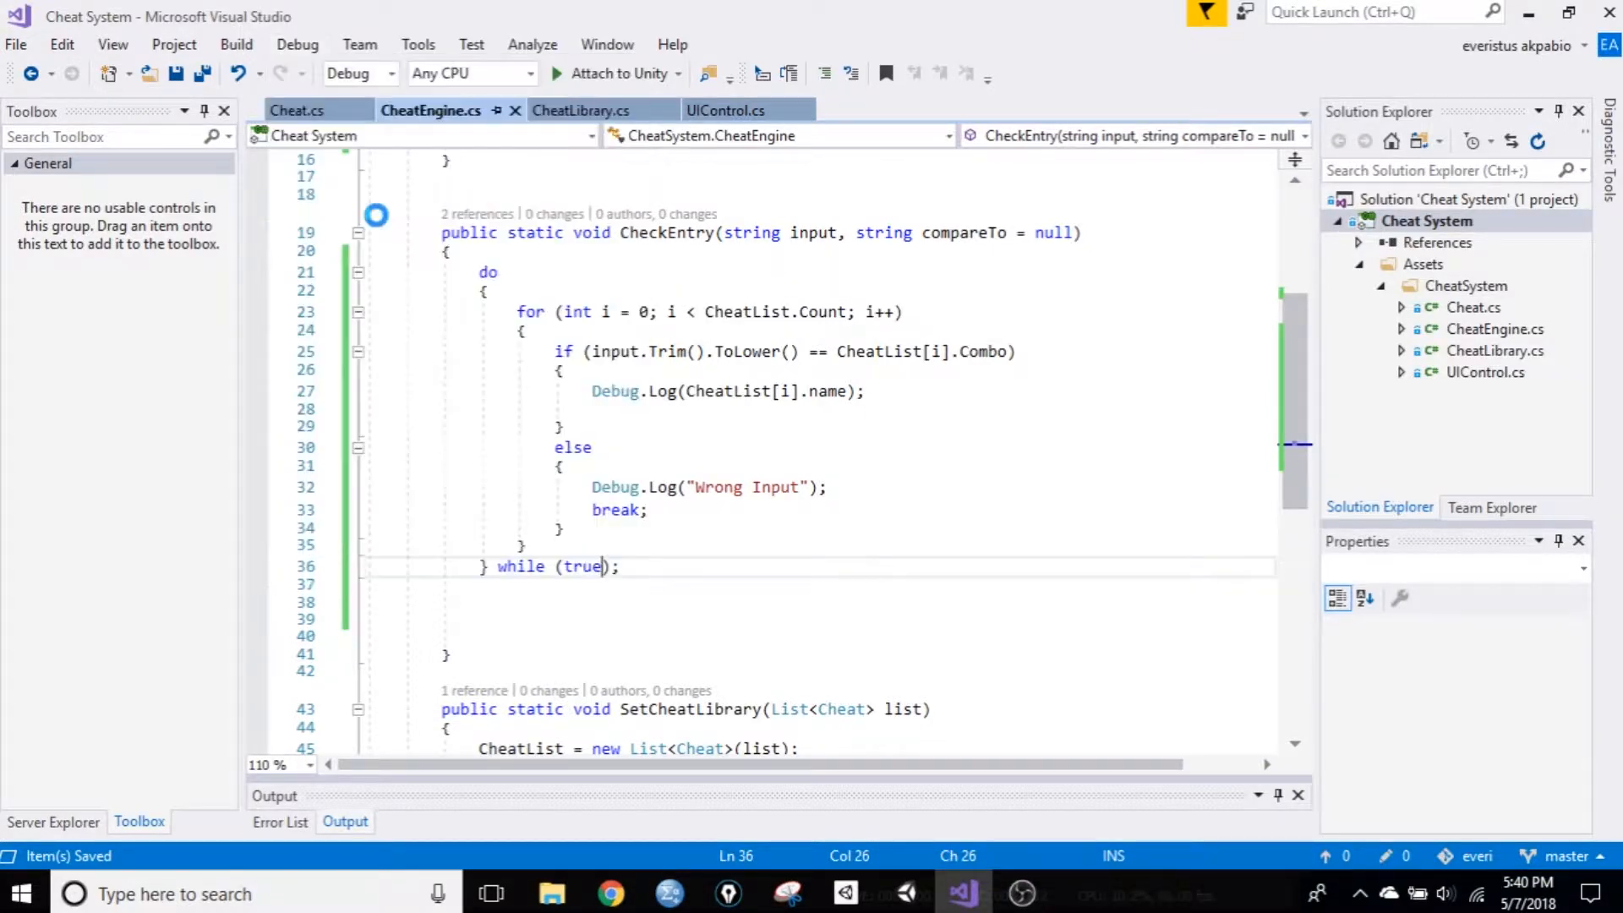
pyautogui.click(604, 73)
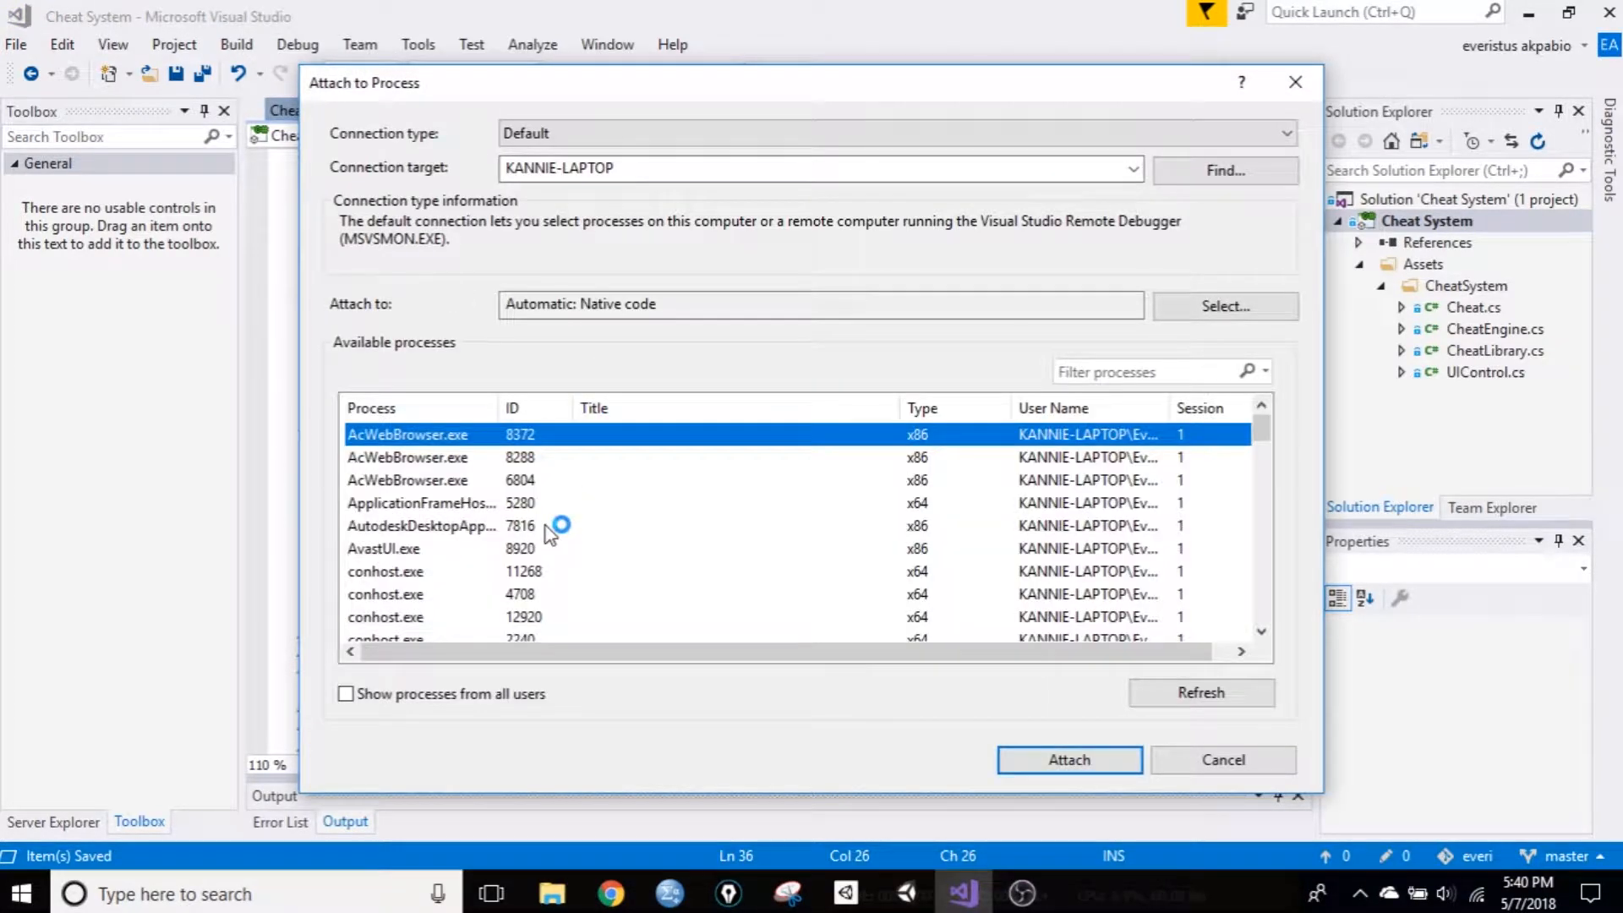
pyautogui.scroll(-3)
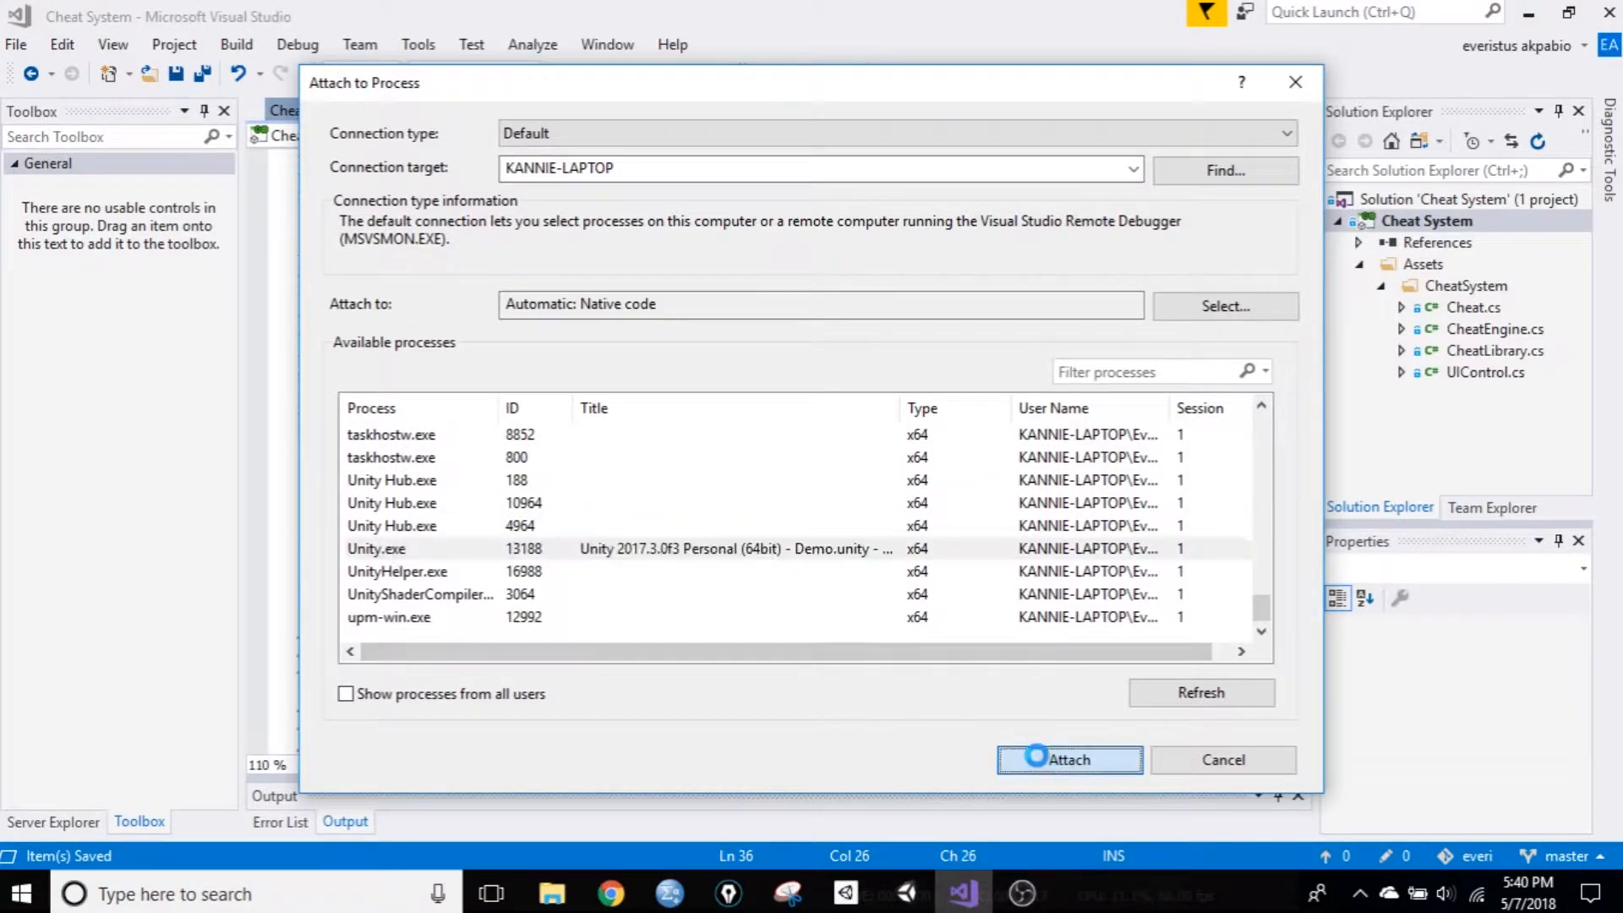
pyautogui.click(1069, 759)
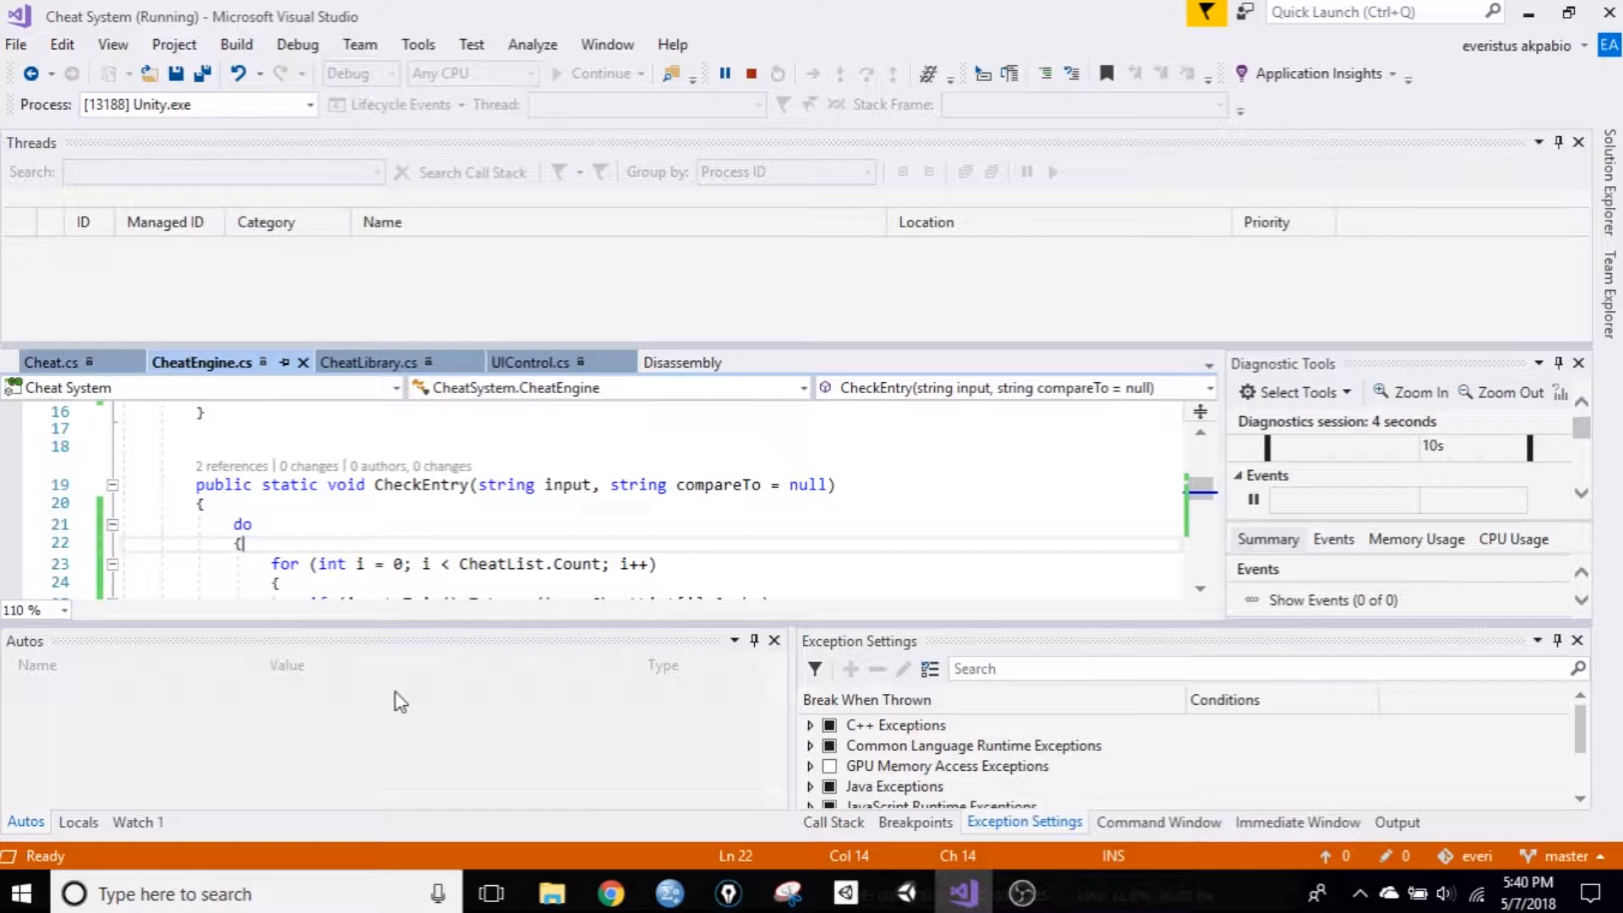
# Show the Disassembly window for the attached Unity process.
pyautogui.click(297, 44)
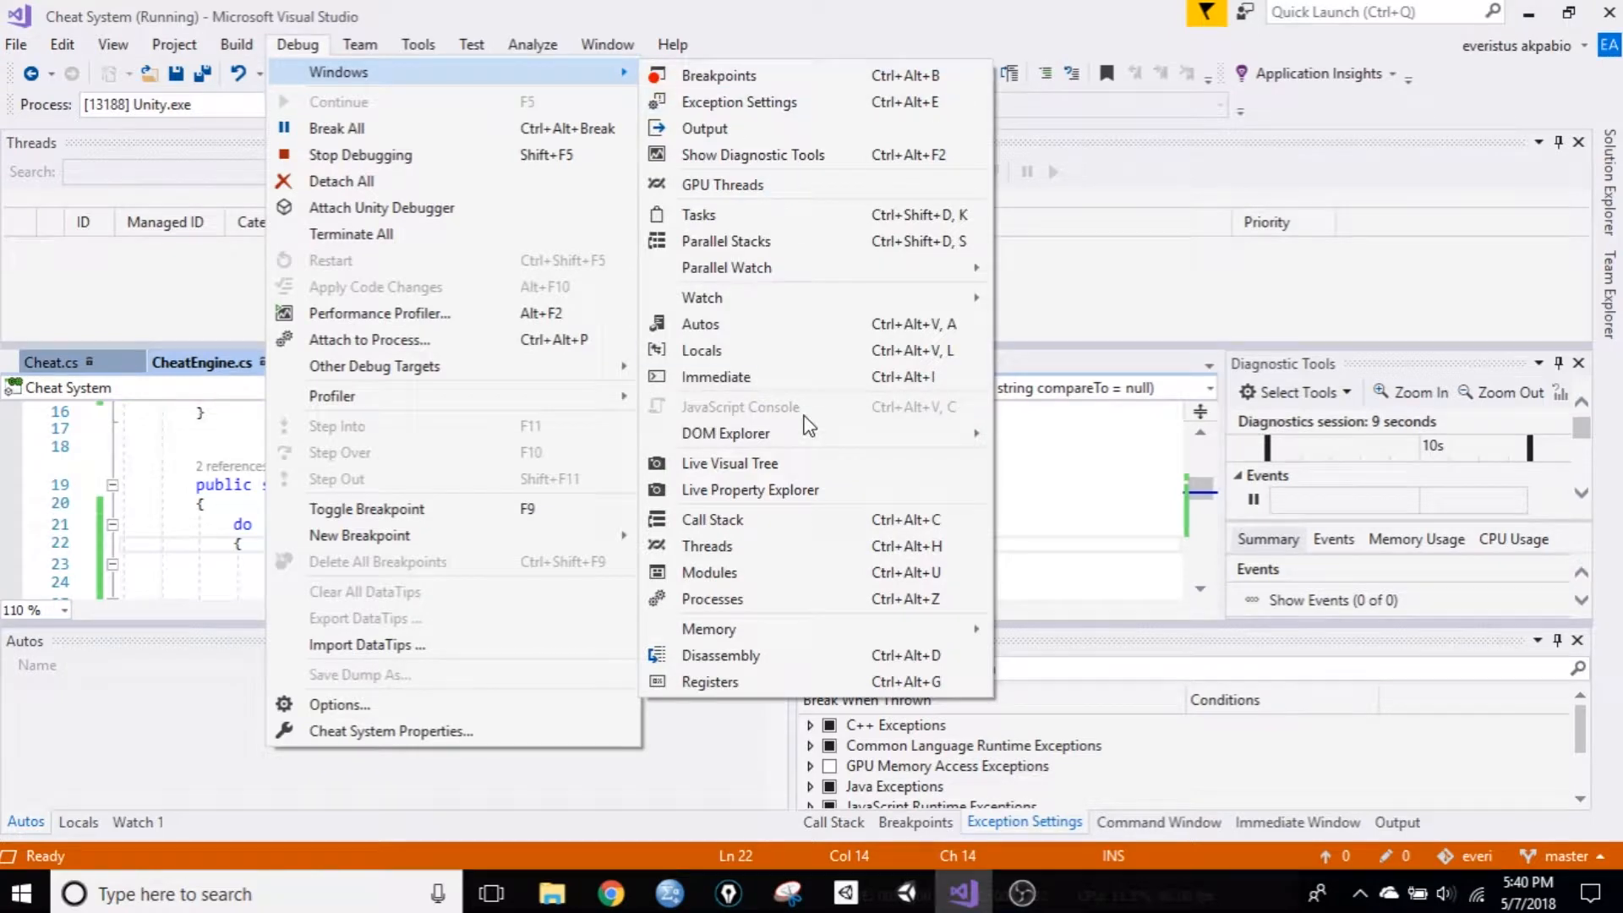
pyautogui.moveTo(700, 325)
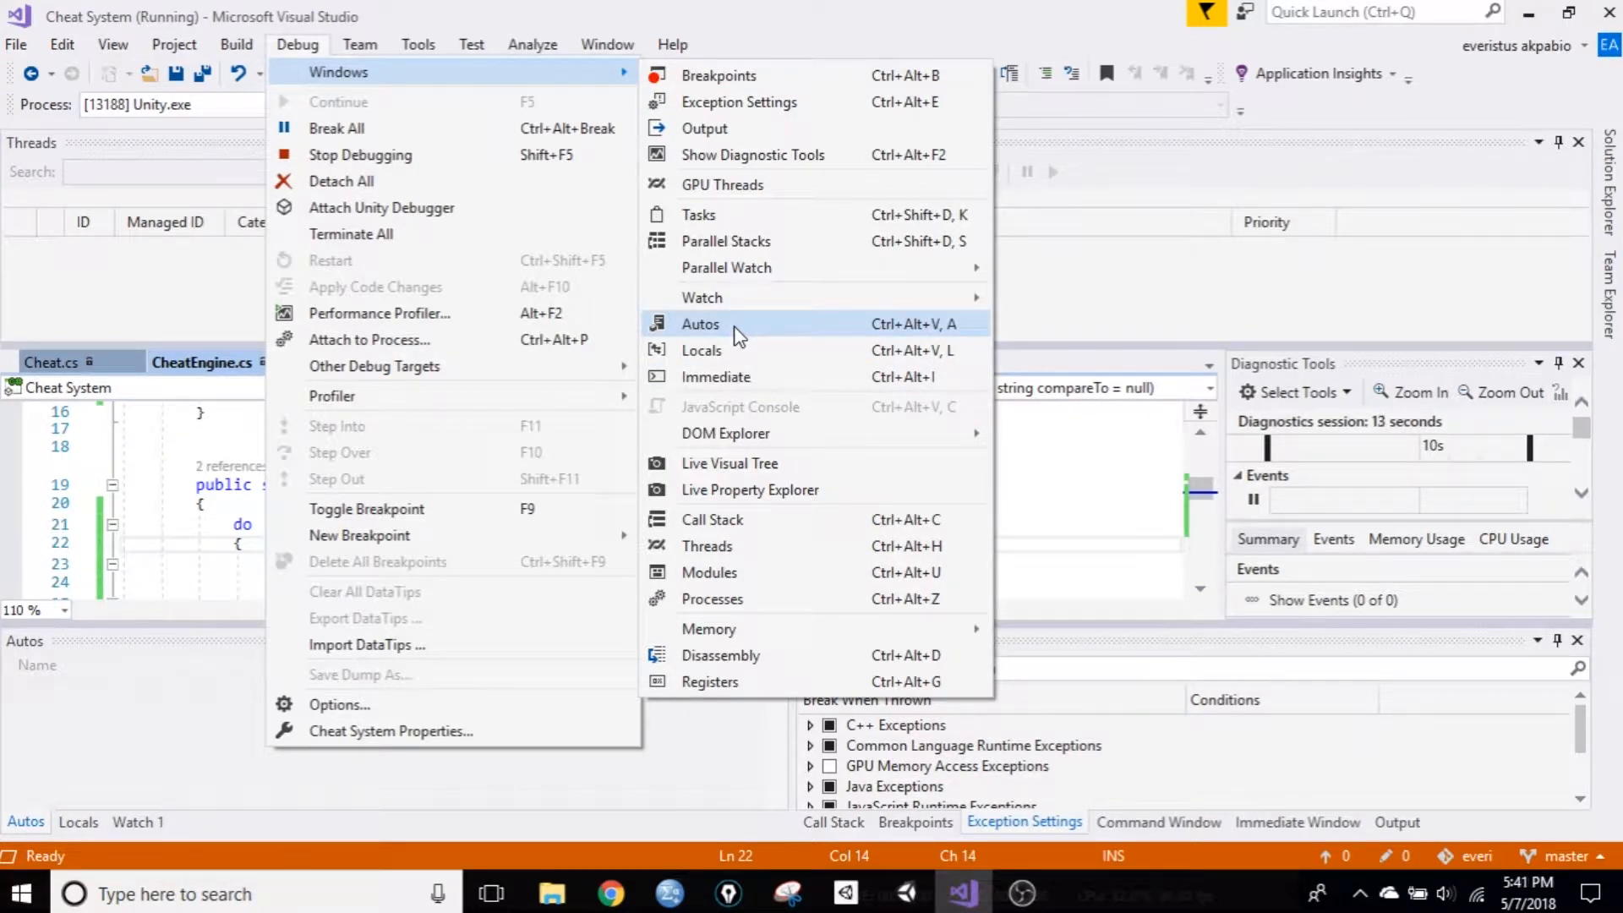
pyautogui.moveTo(712, 519)
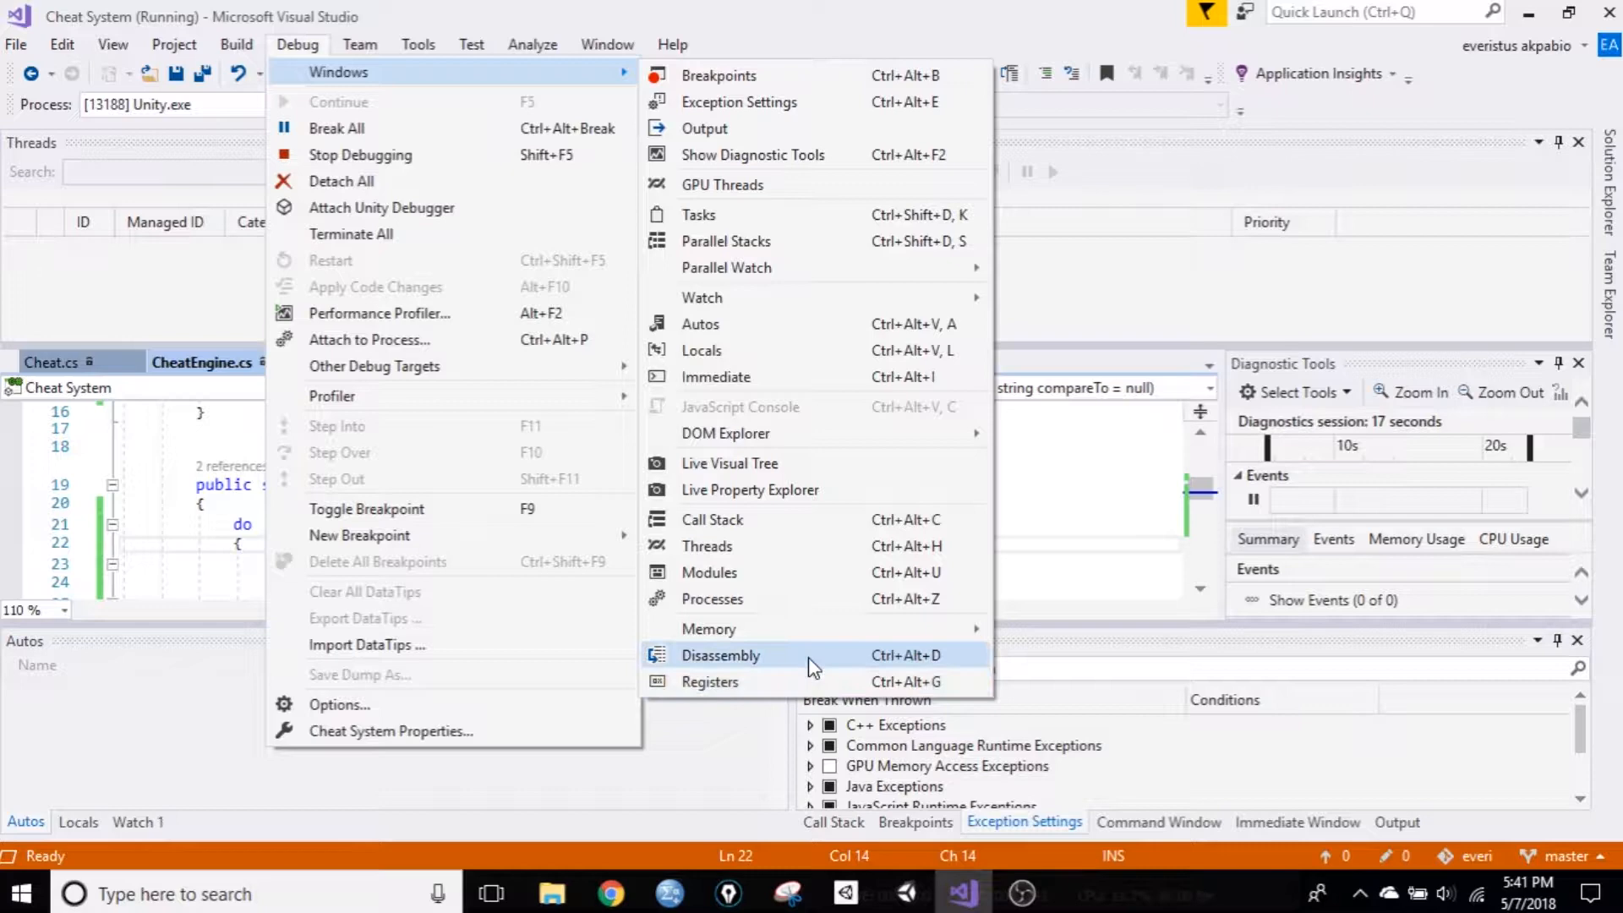
pyautogui.click(720, 654)
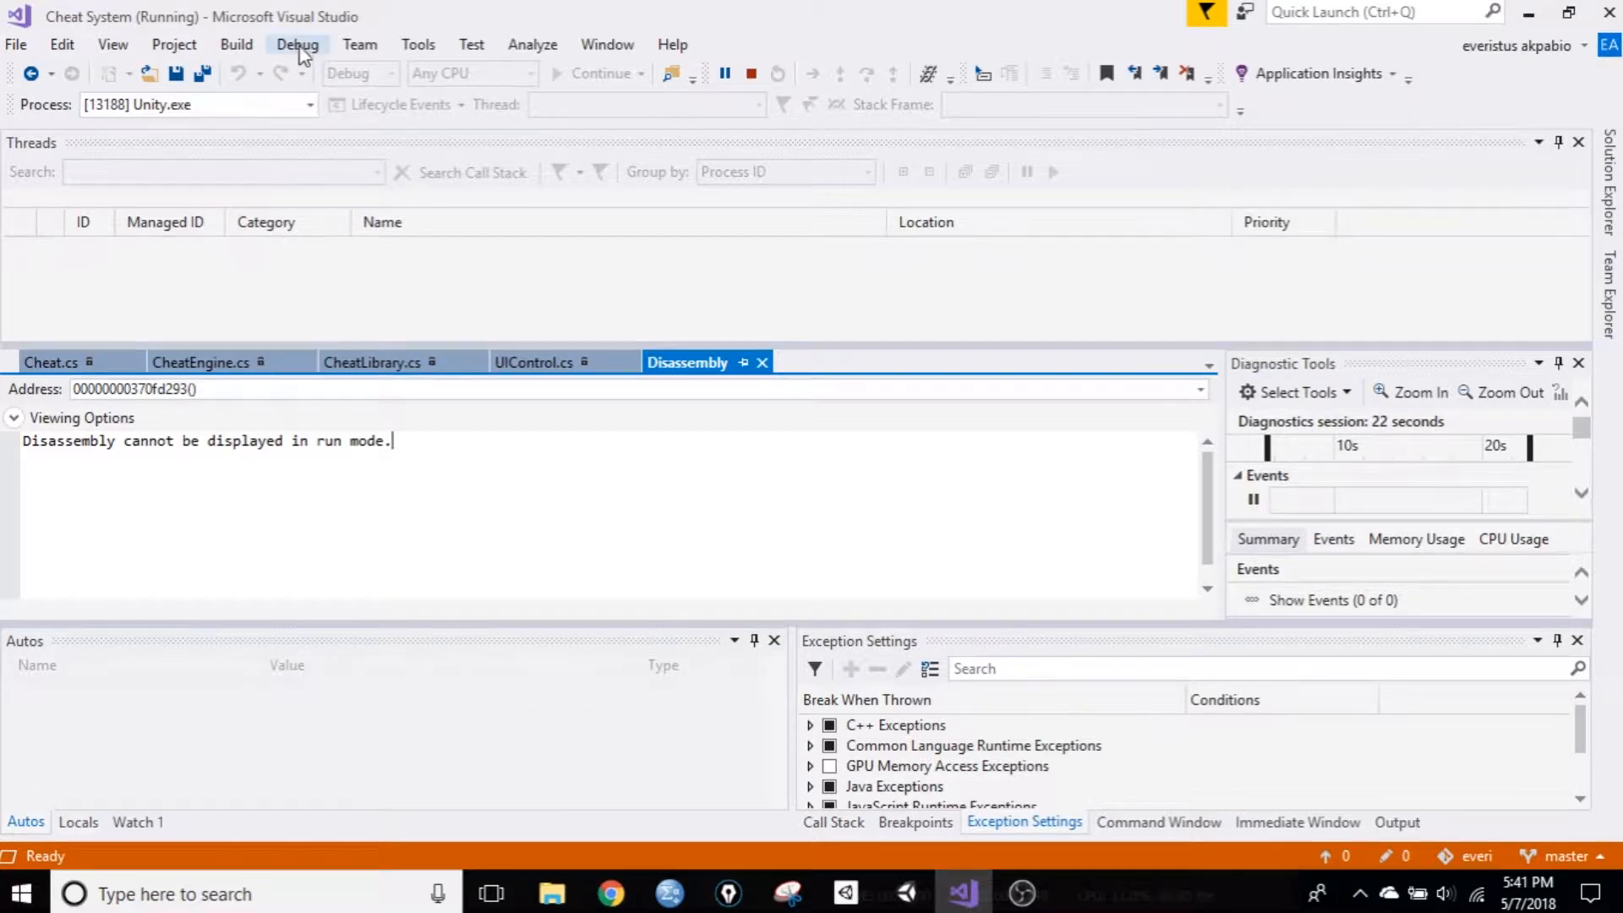
# Break All to pause the frozen Unity process in the debugger.
pyautogui.click(297, 44)
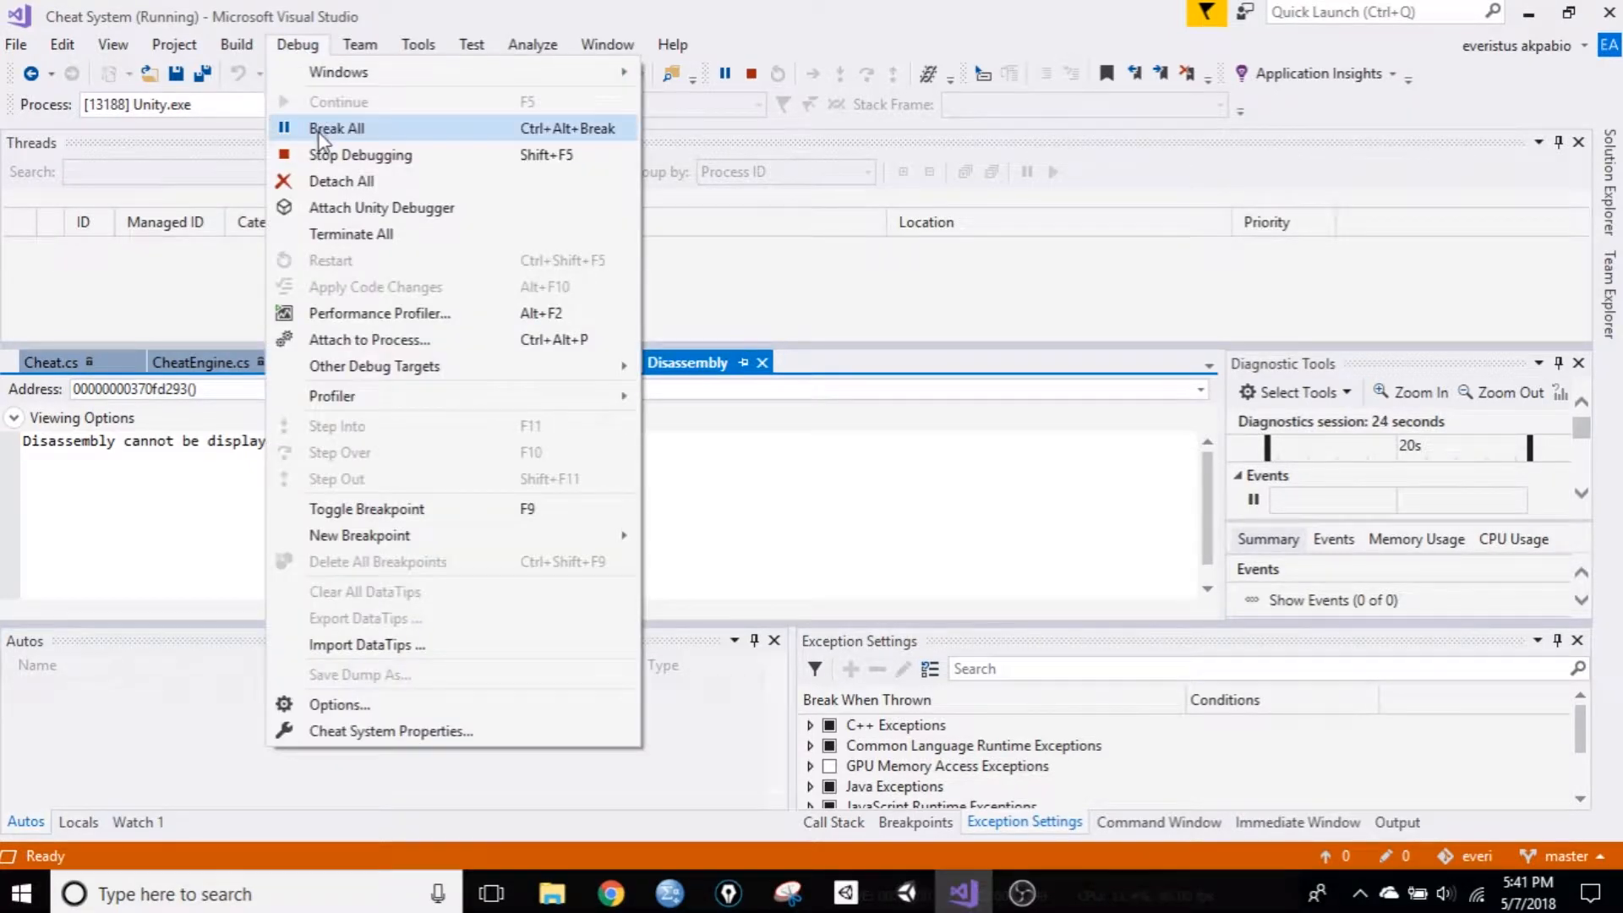
pyautogui.click(335, 126)
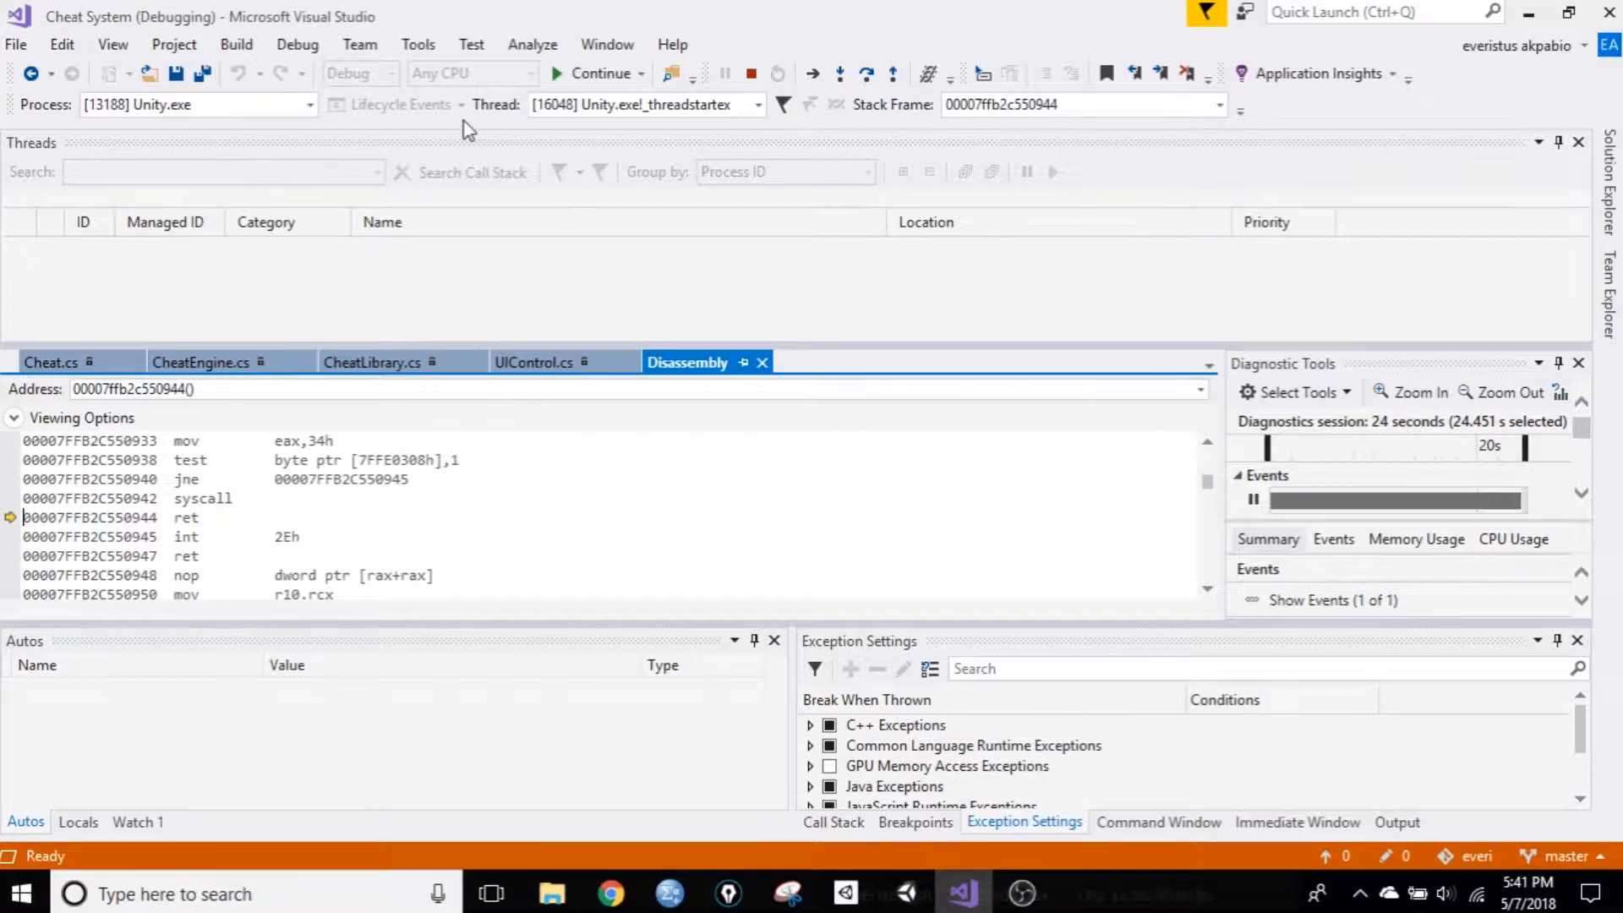
pyautogui.moveTo(272, 315)
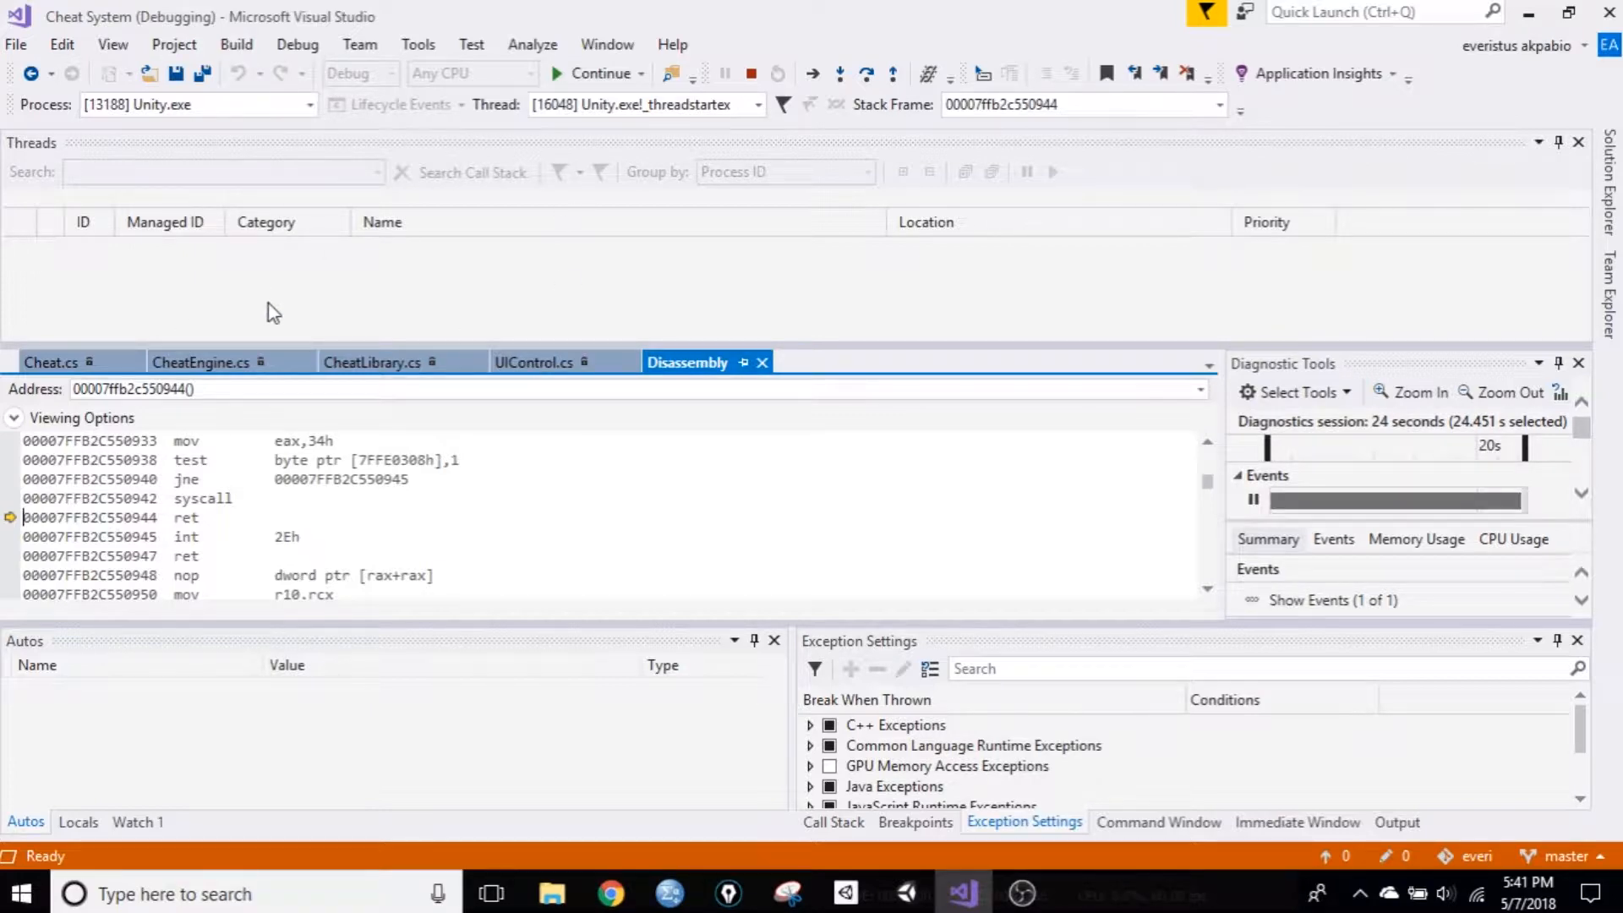
pyautogui.moveTo(182, 258)
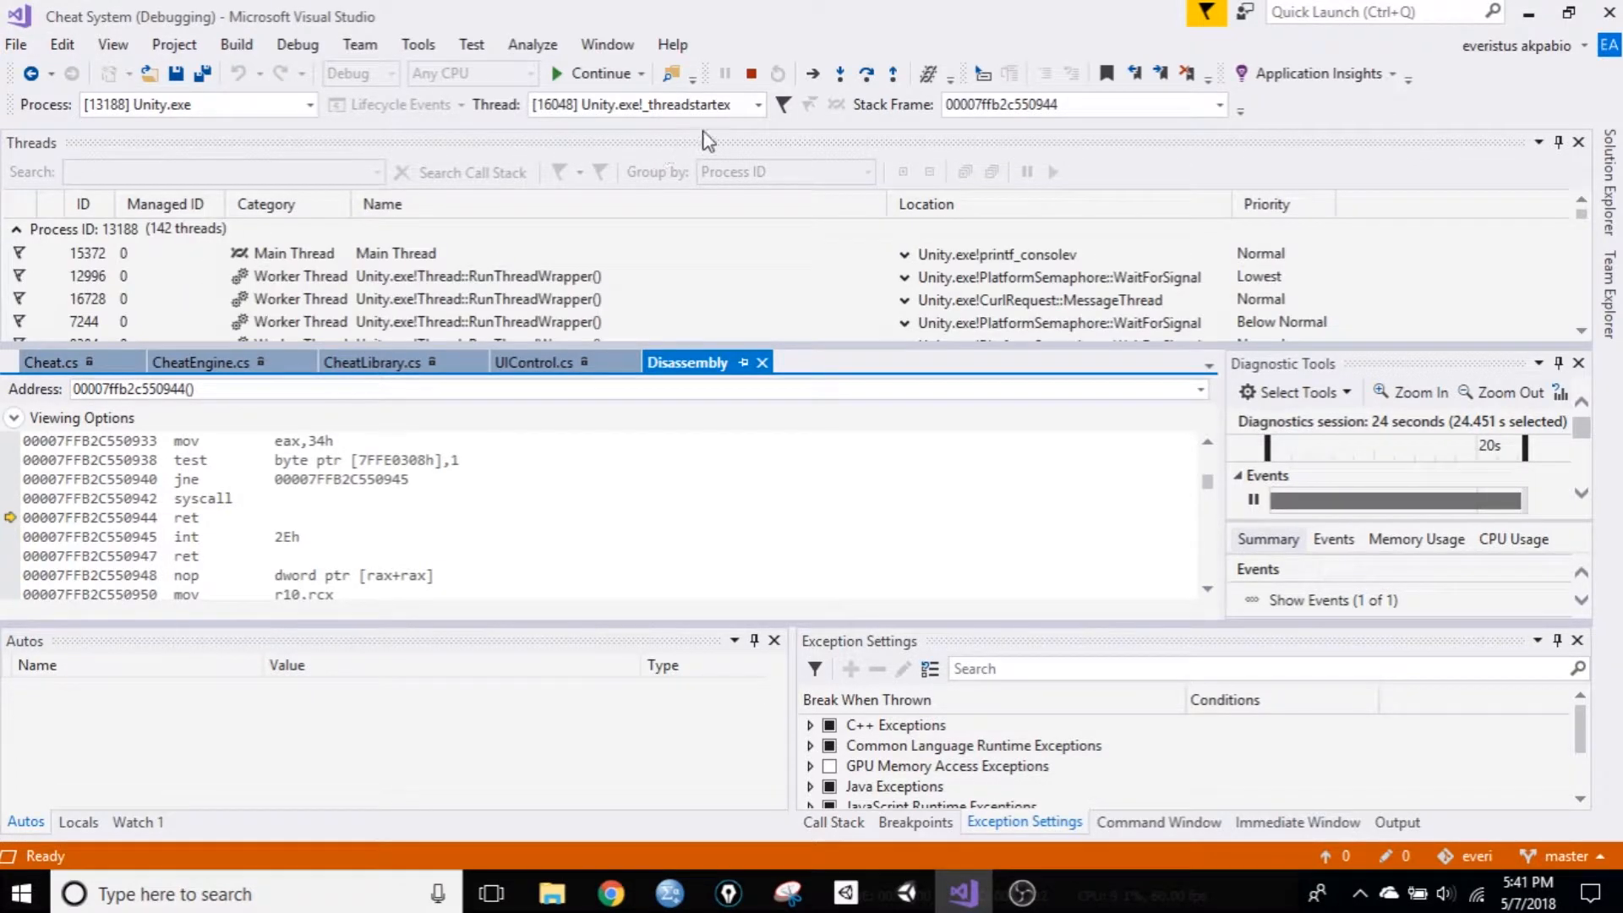
pyautogui.moveTo(689, 142)
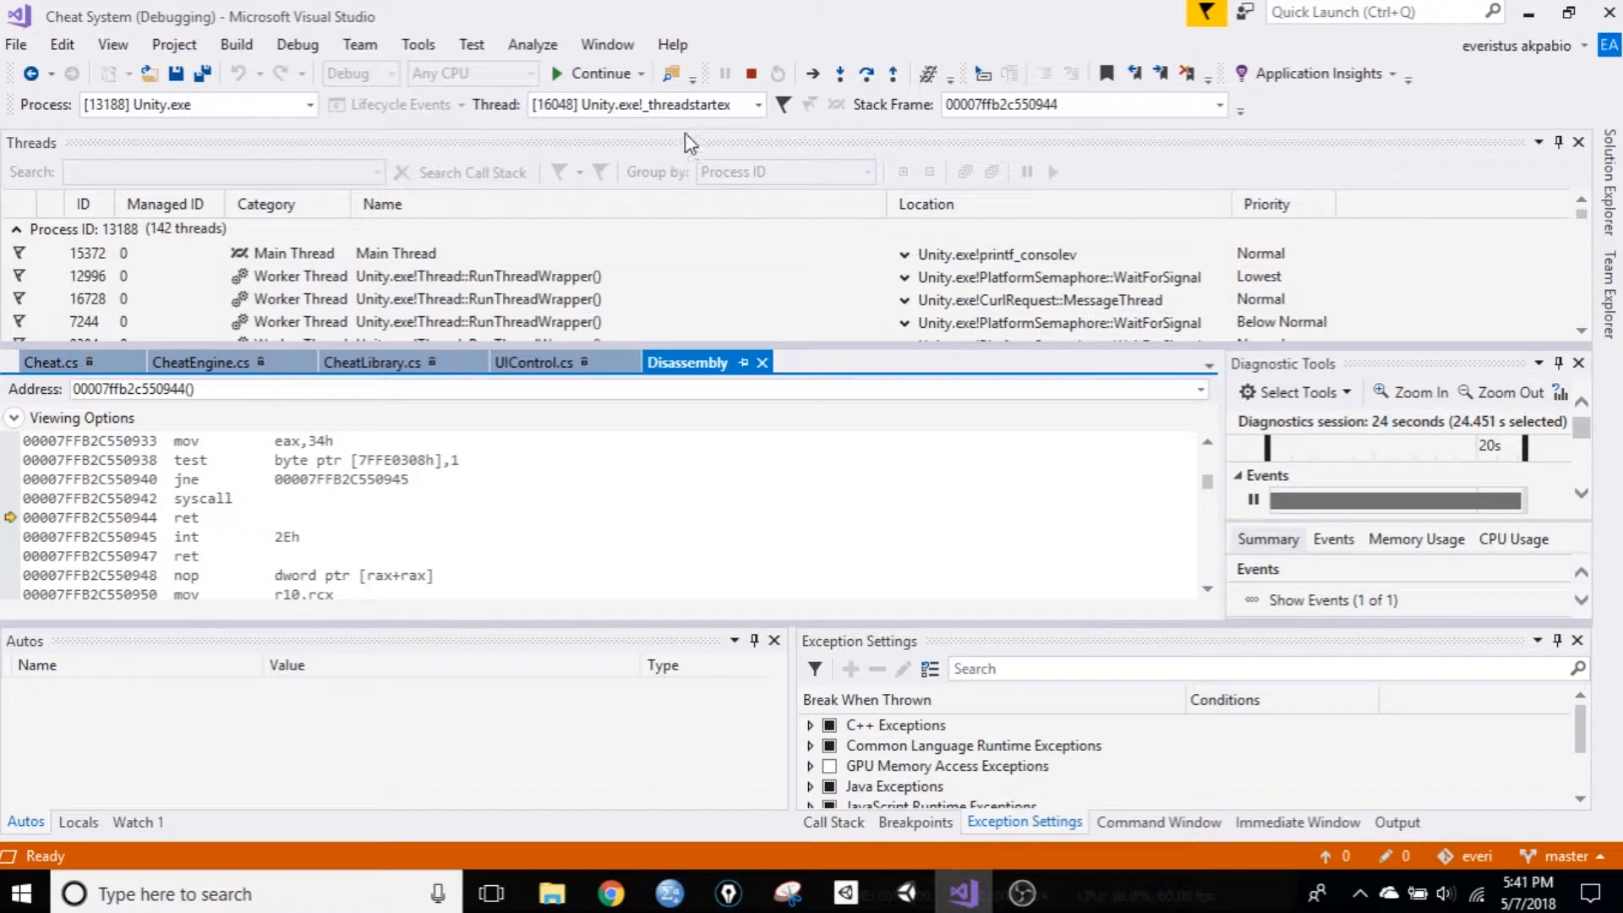
pyautogui.moveTo(765, 121)
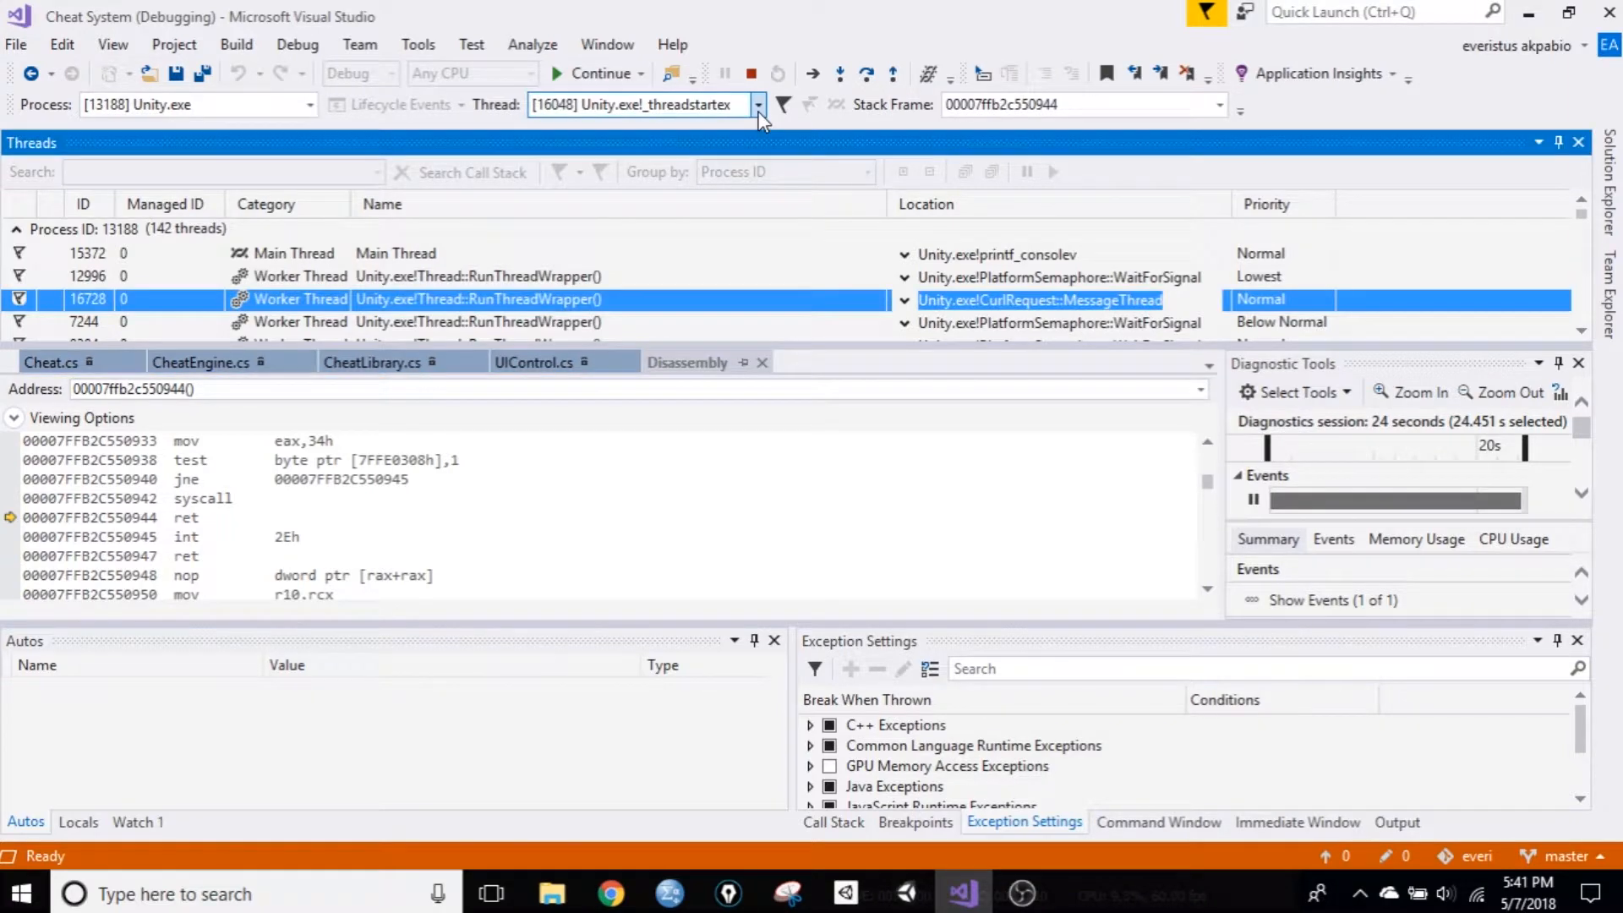
# Switch the debugger to the Unity Main Thread and view its call stack.
pyautogui.click(758, 103)
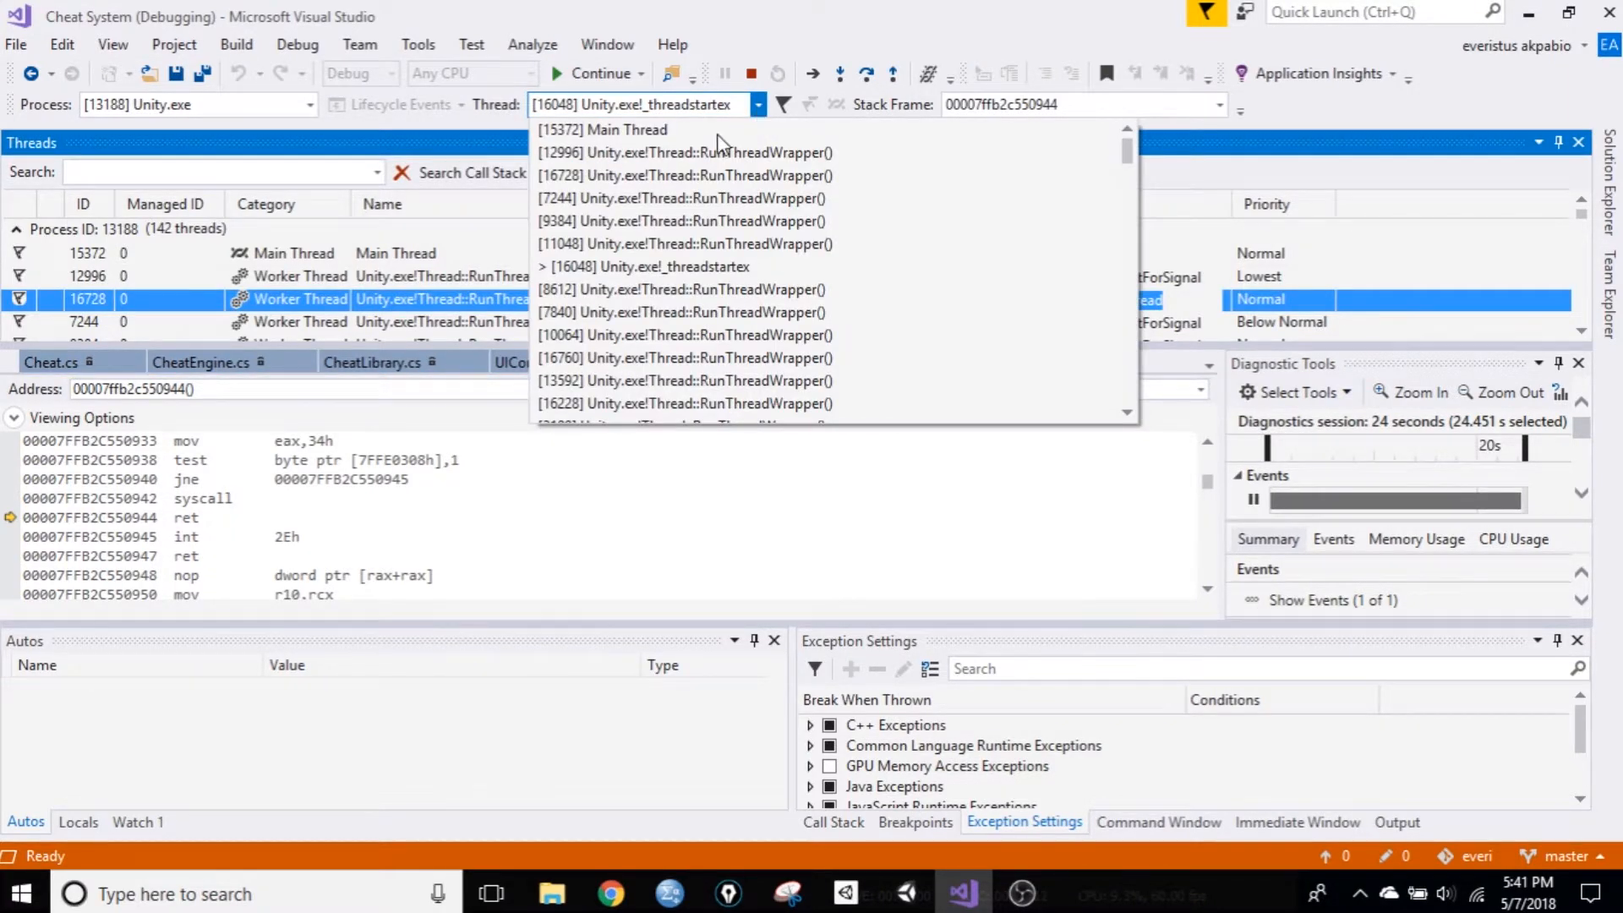
pyautogui.click(602, 130)
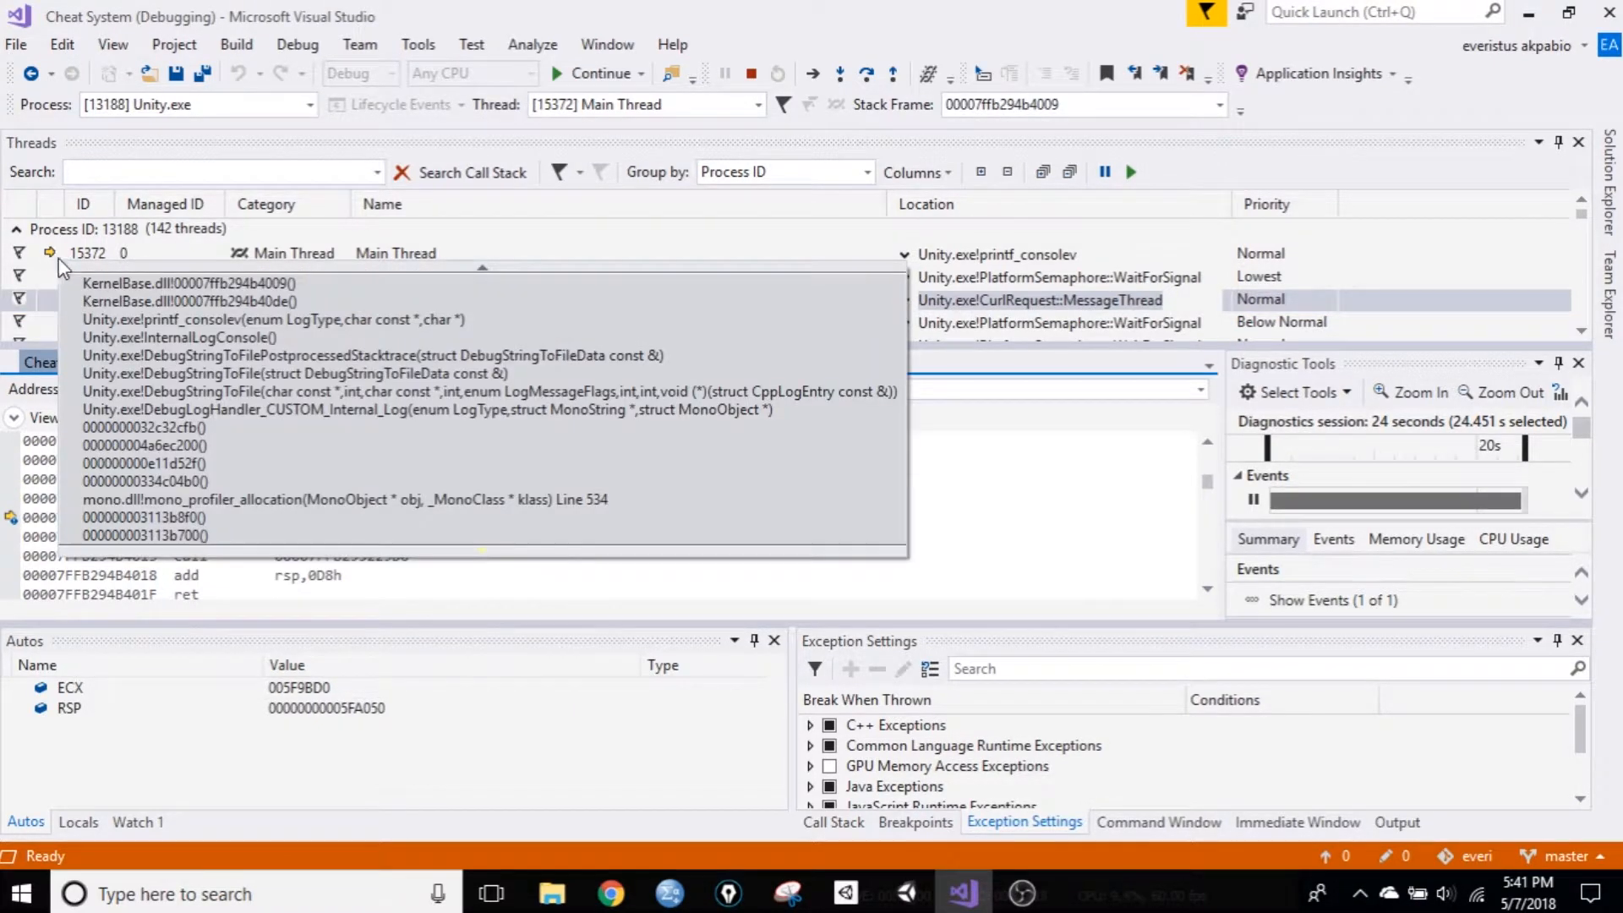
pyautogui.click(832, 821)
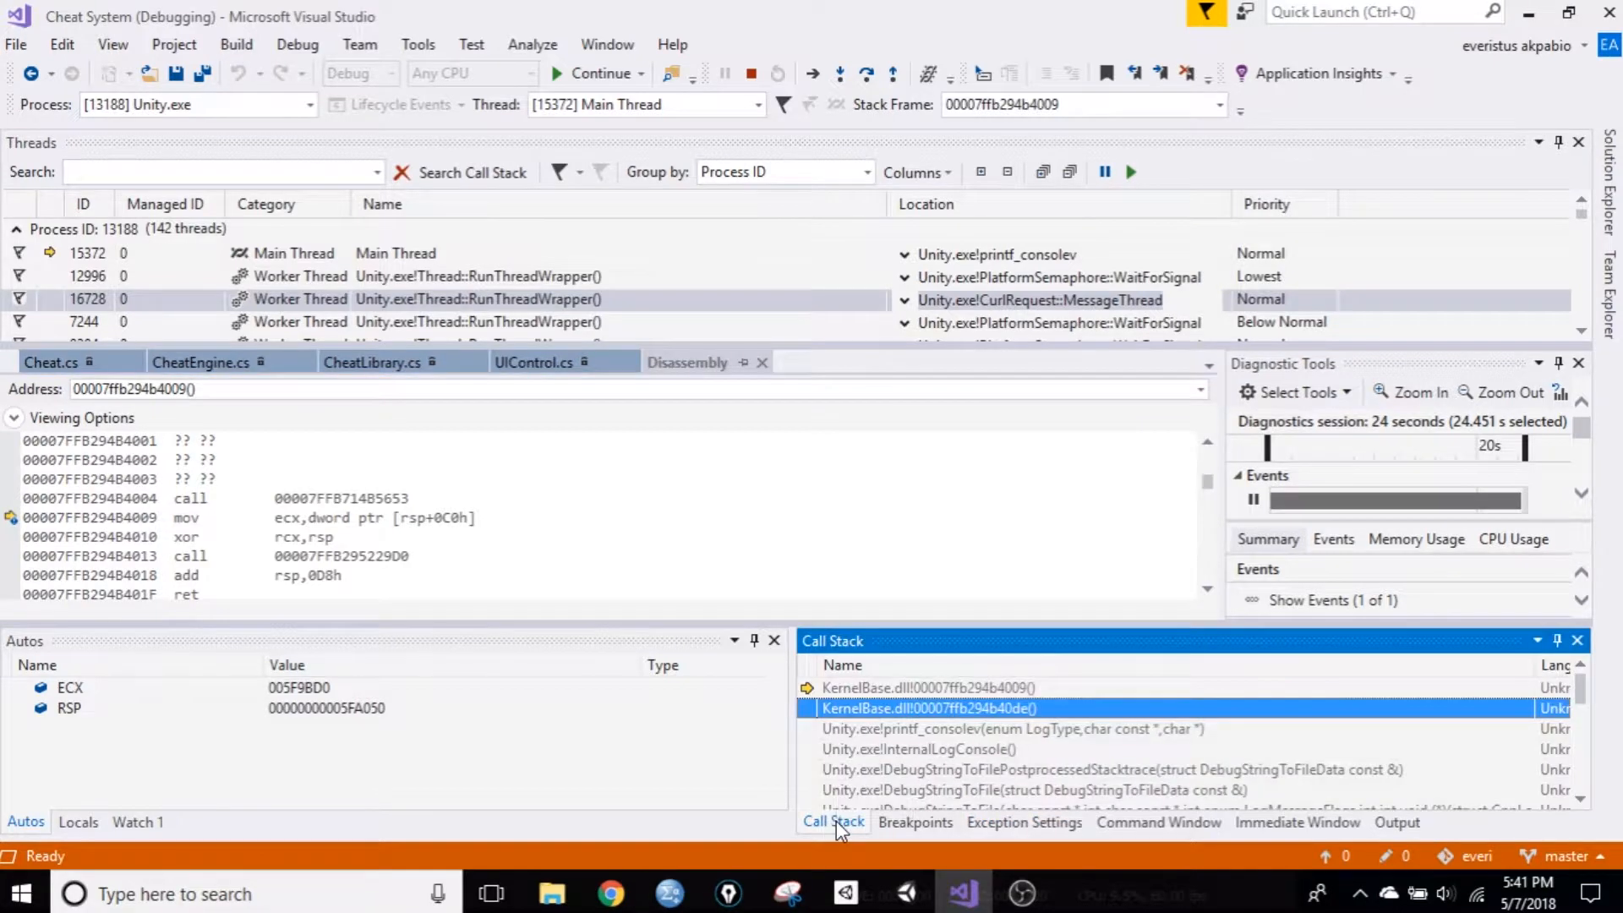
pyautogui.scroll(-3)
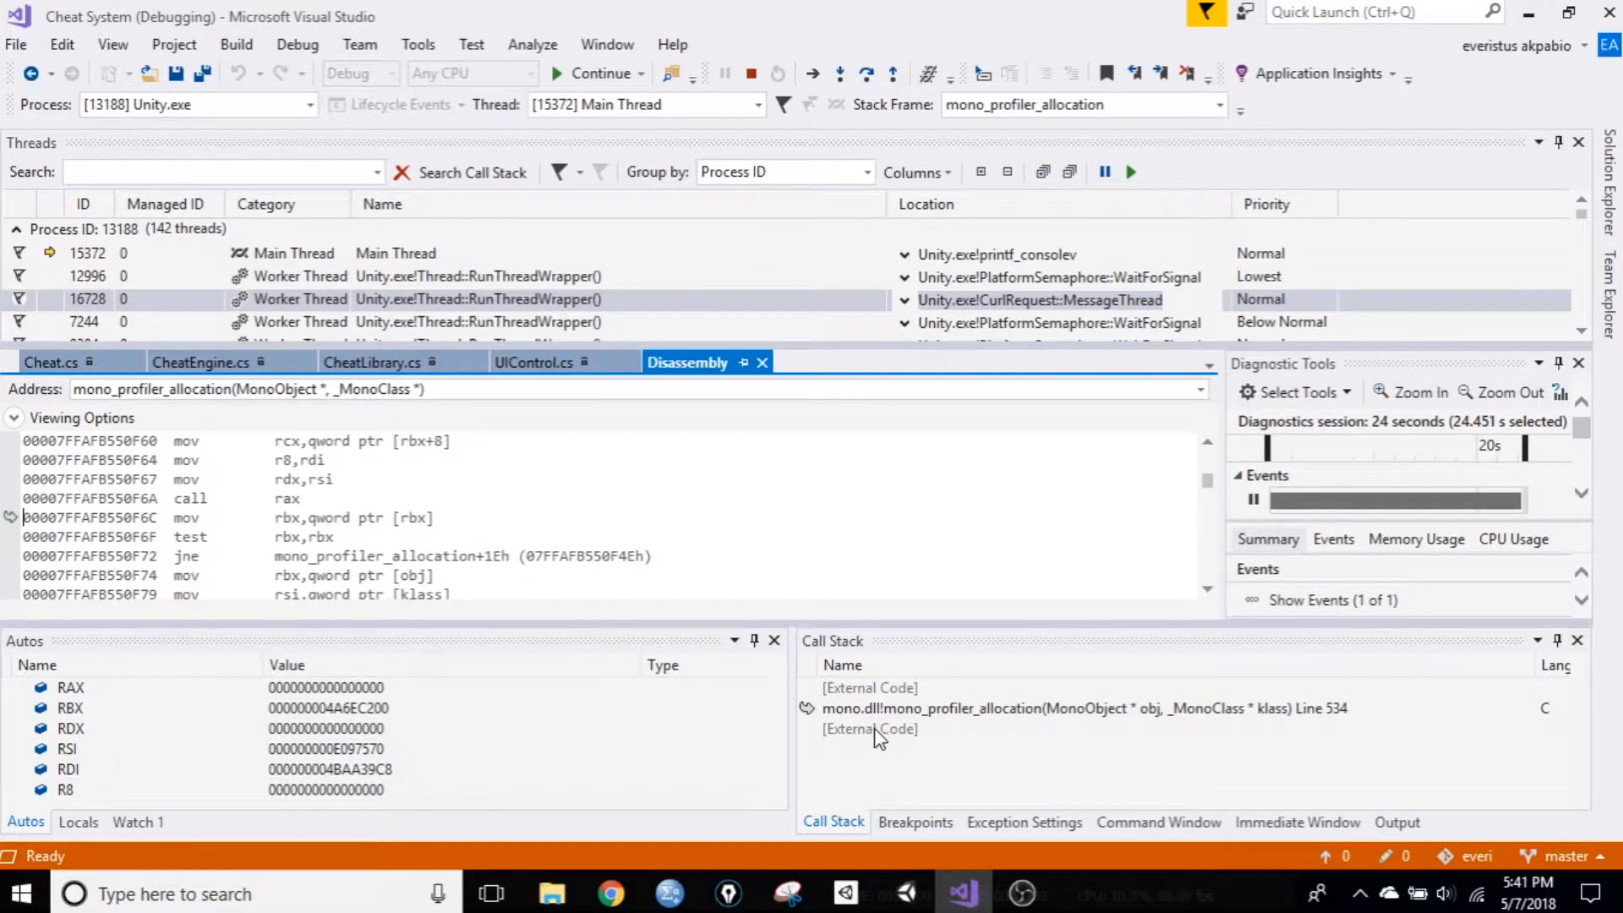
pyautogui.rightClick(869, 729)
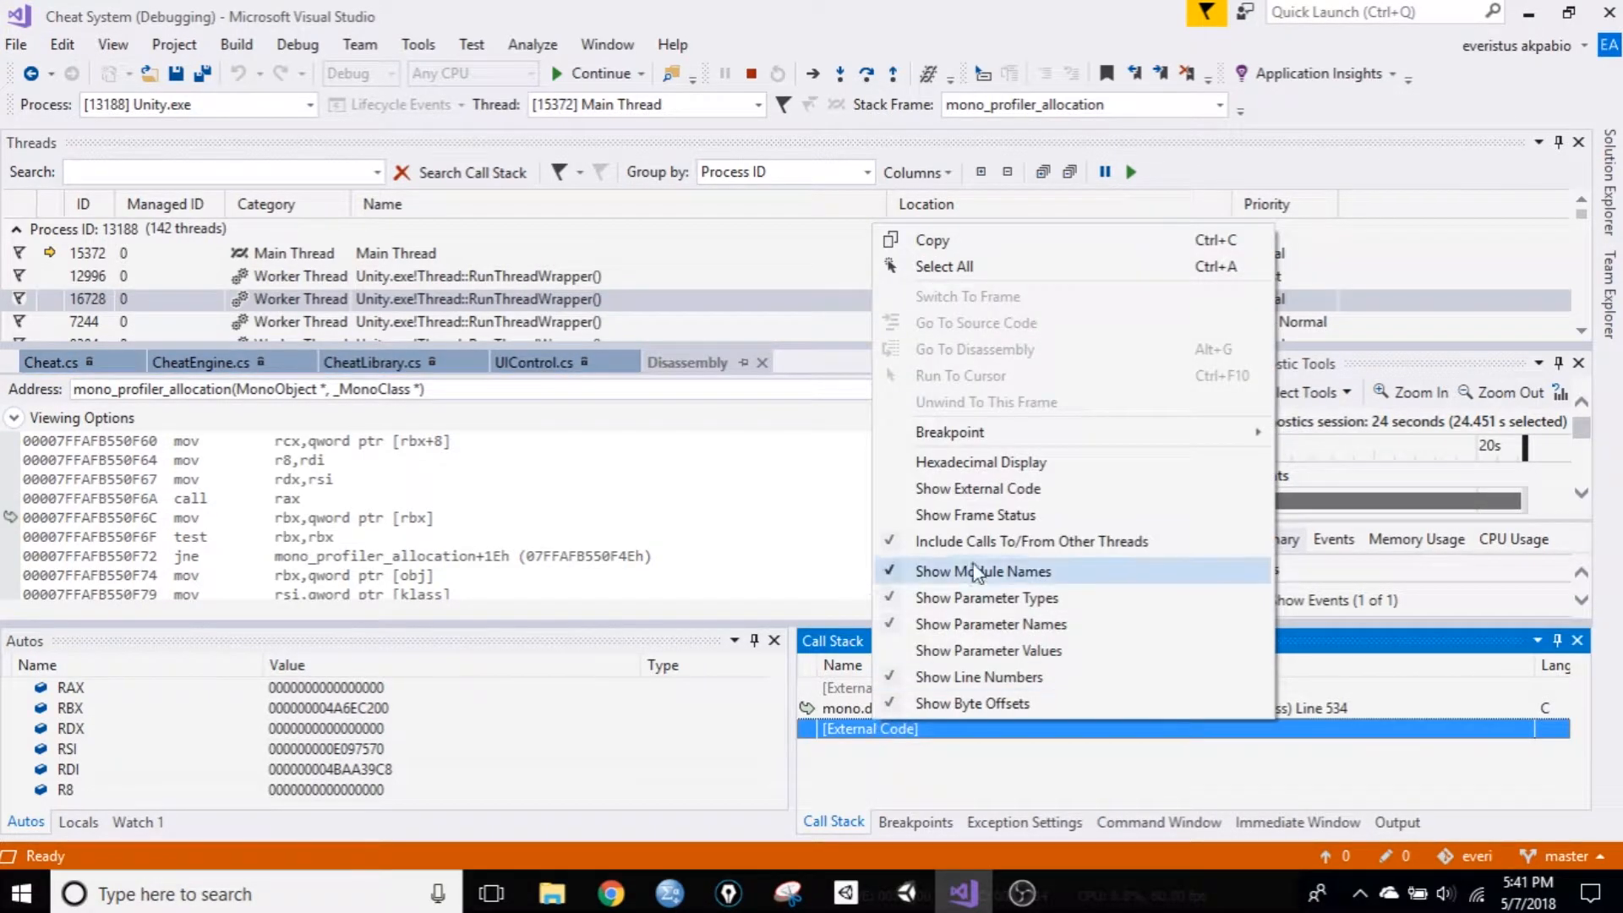
pyautogui.click(984, 570)
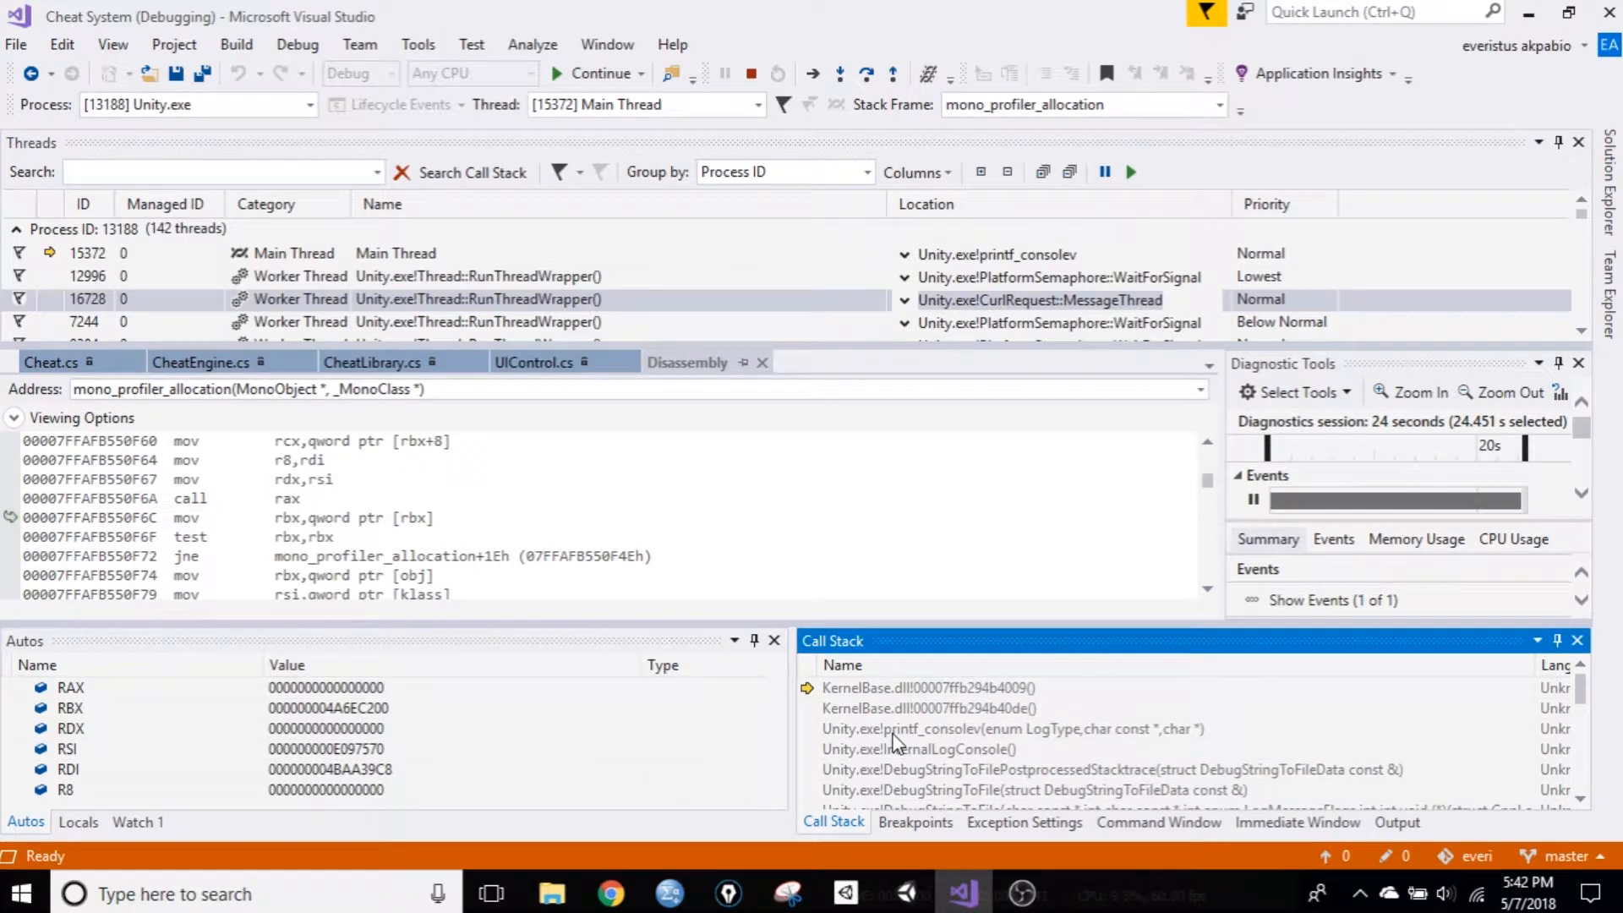
pyautogui.moveTo(896, 703)
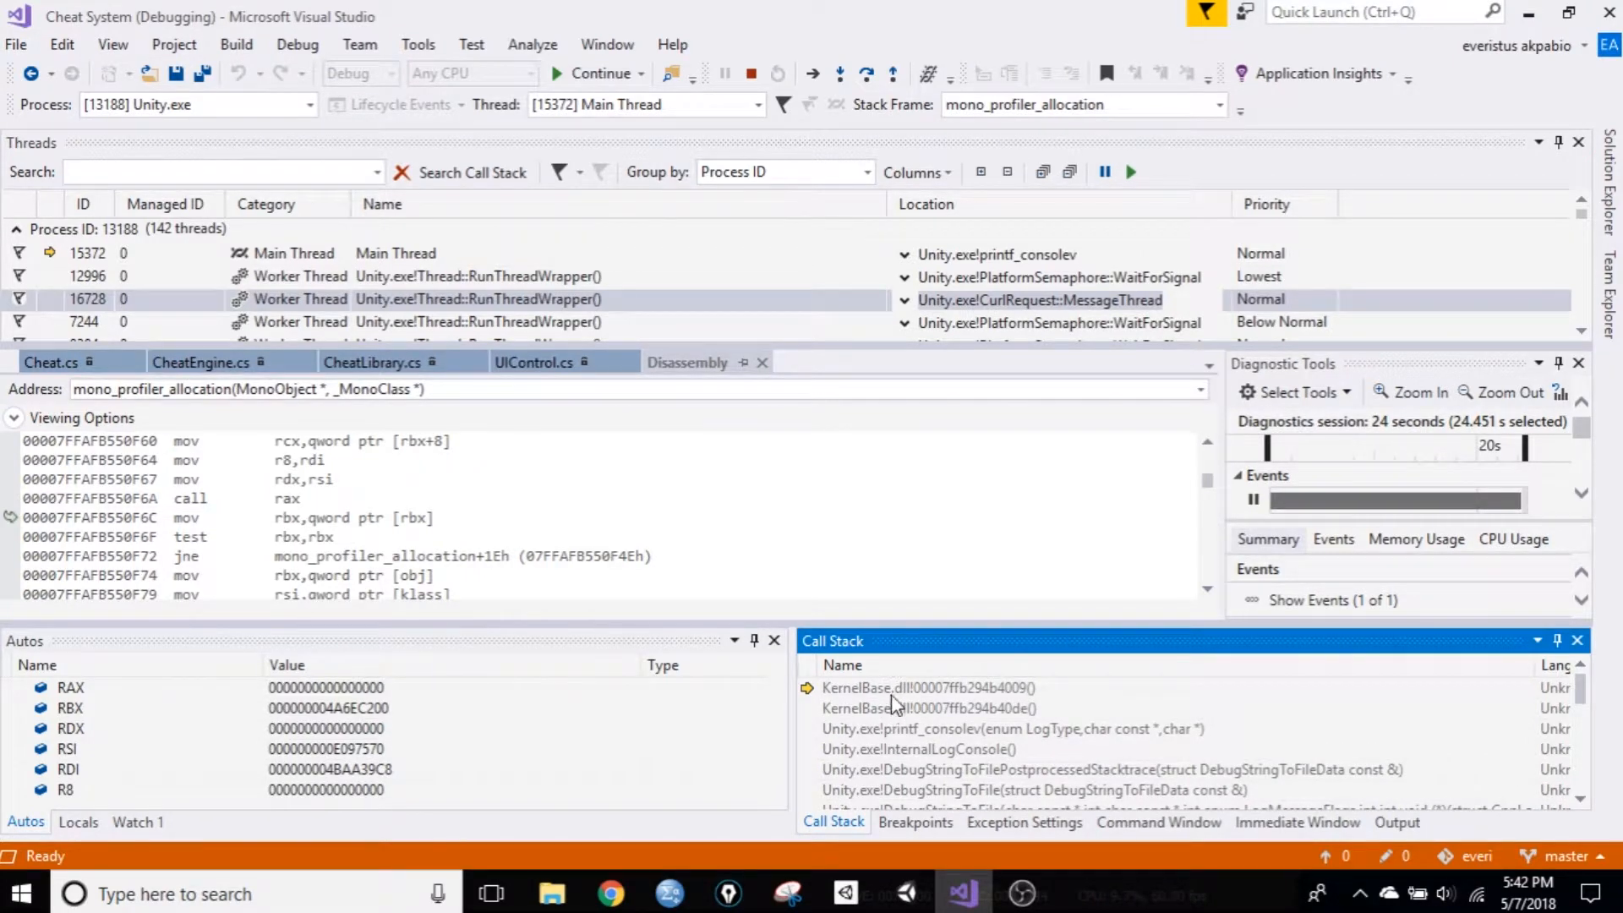
pyautogui.scroll(-3)
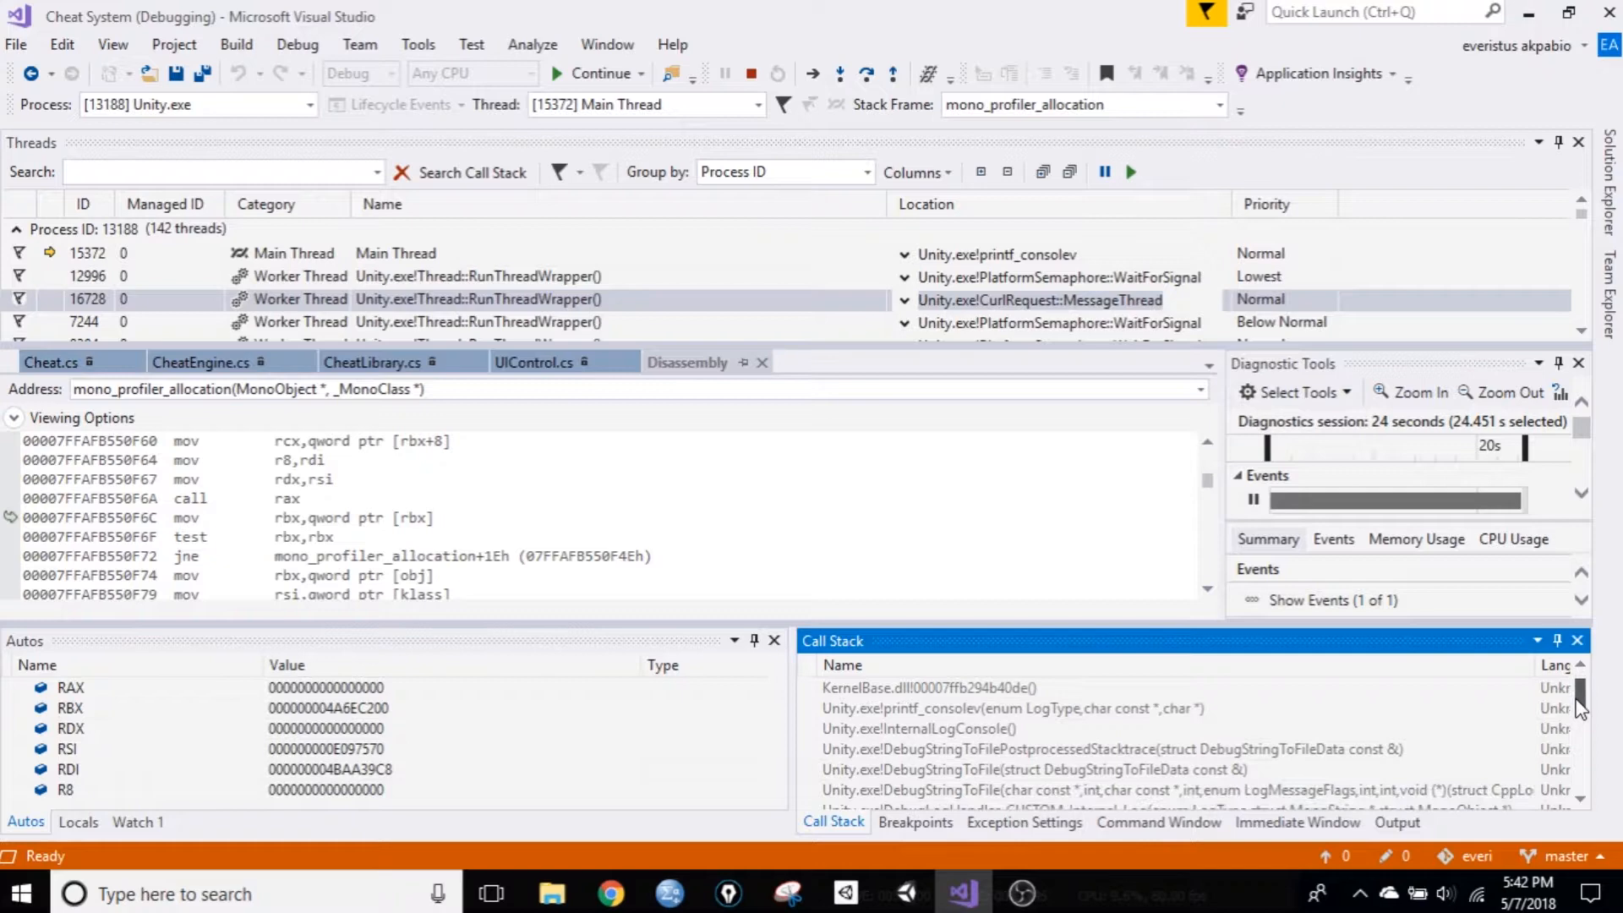
pyautogui.scroll(-3)
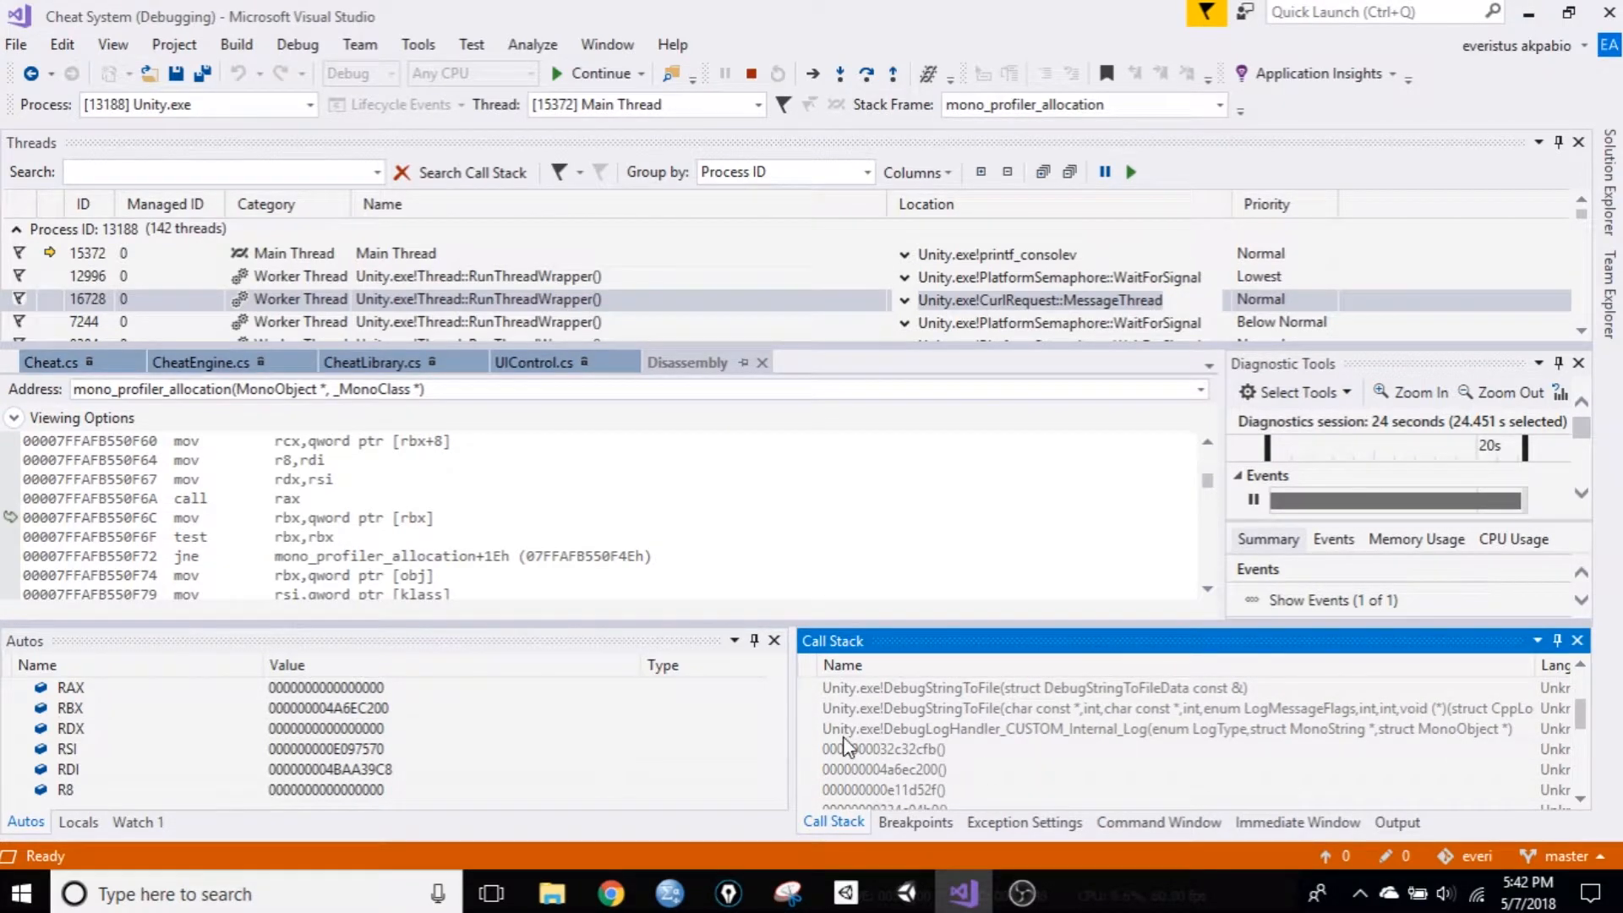
pyautogui.rightClick(882, 749)
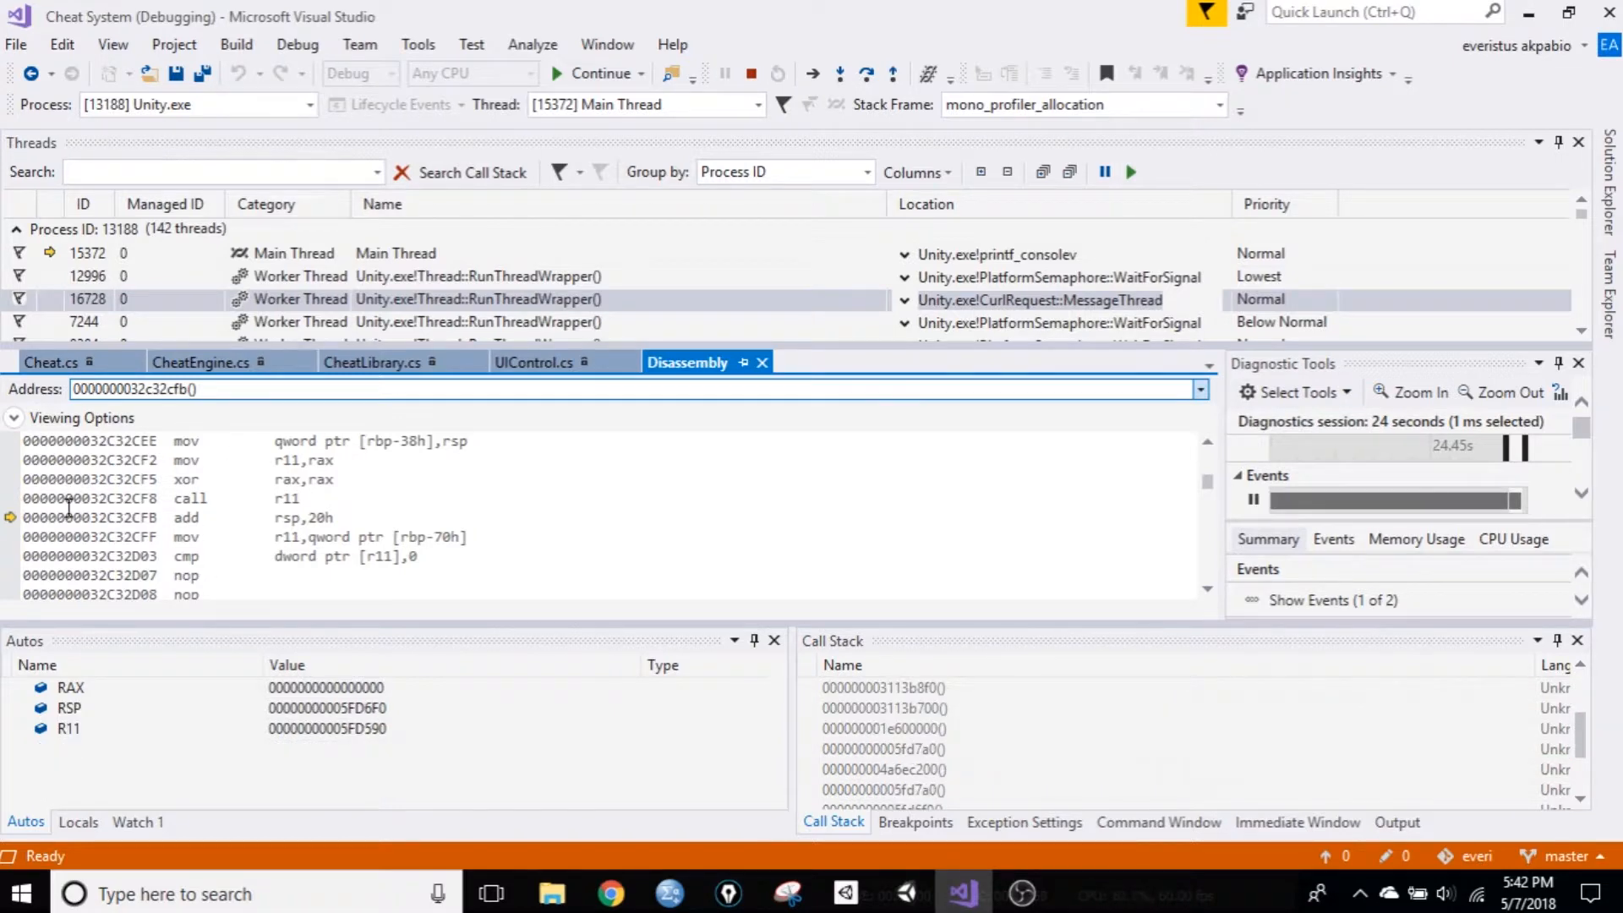
pyautogui.moveTo(262, 496)
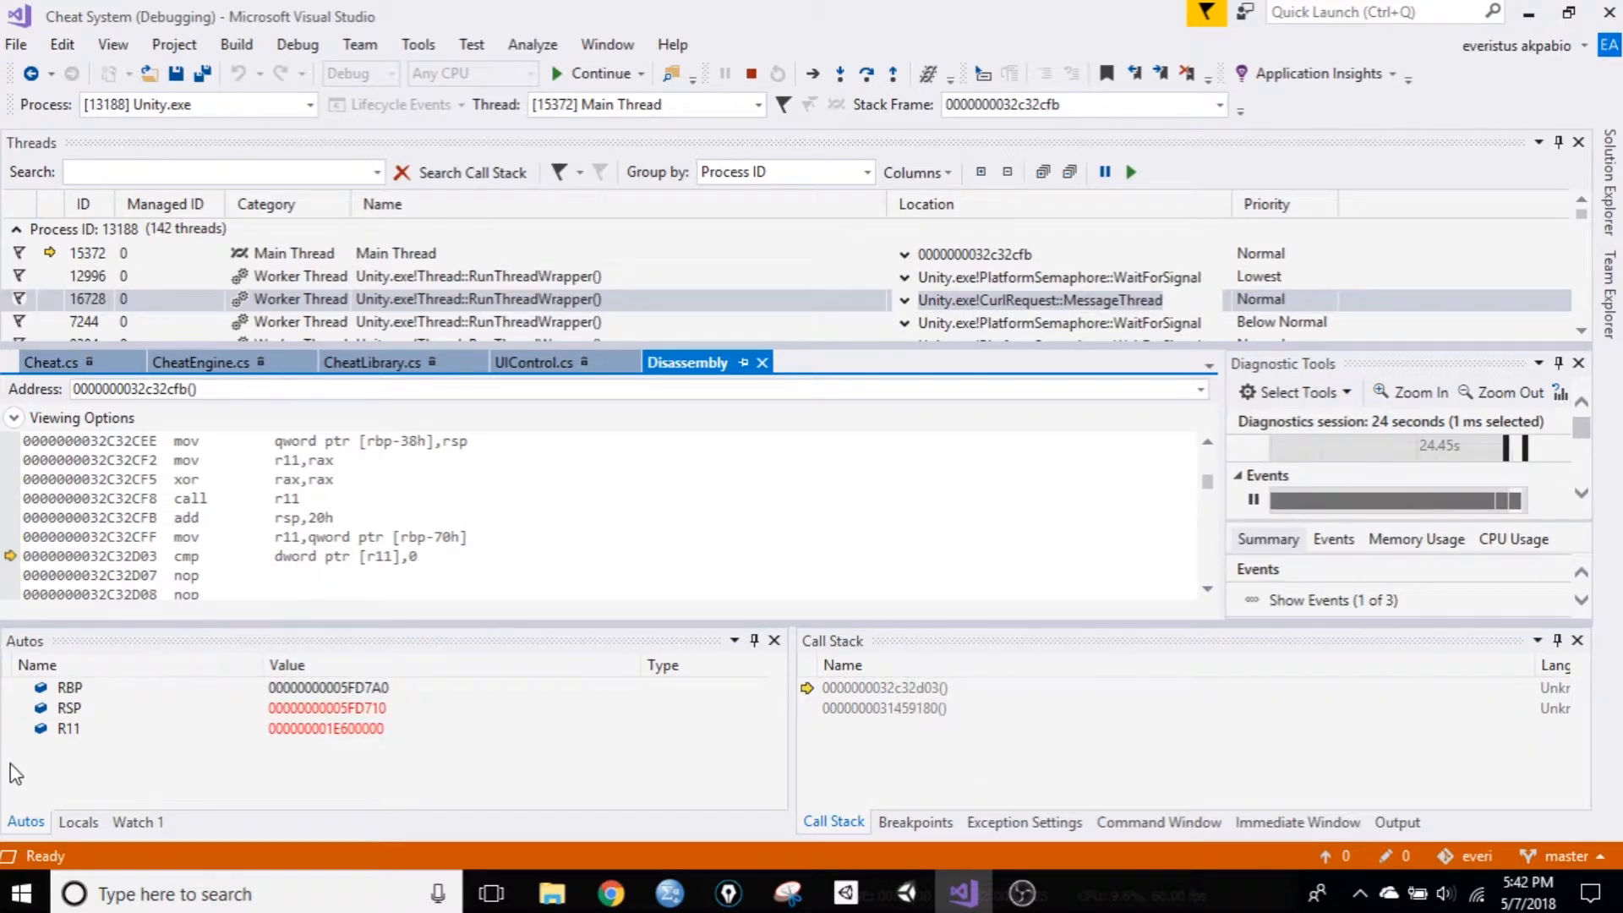
pyautogui.moveTo(394, 736)
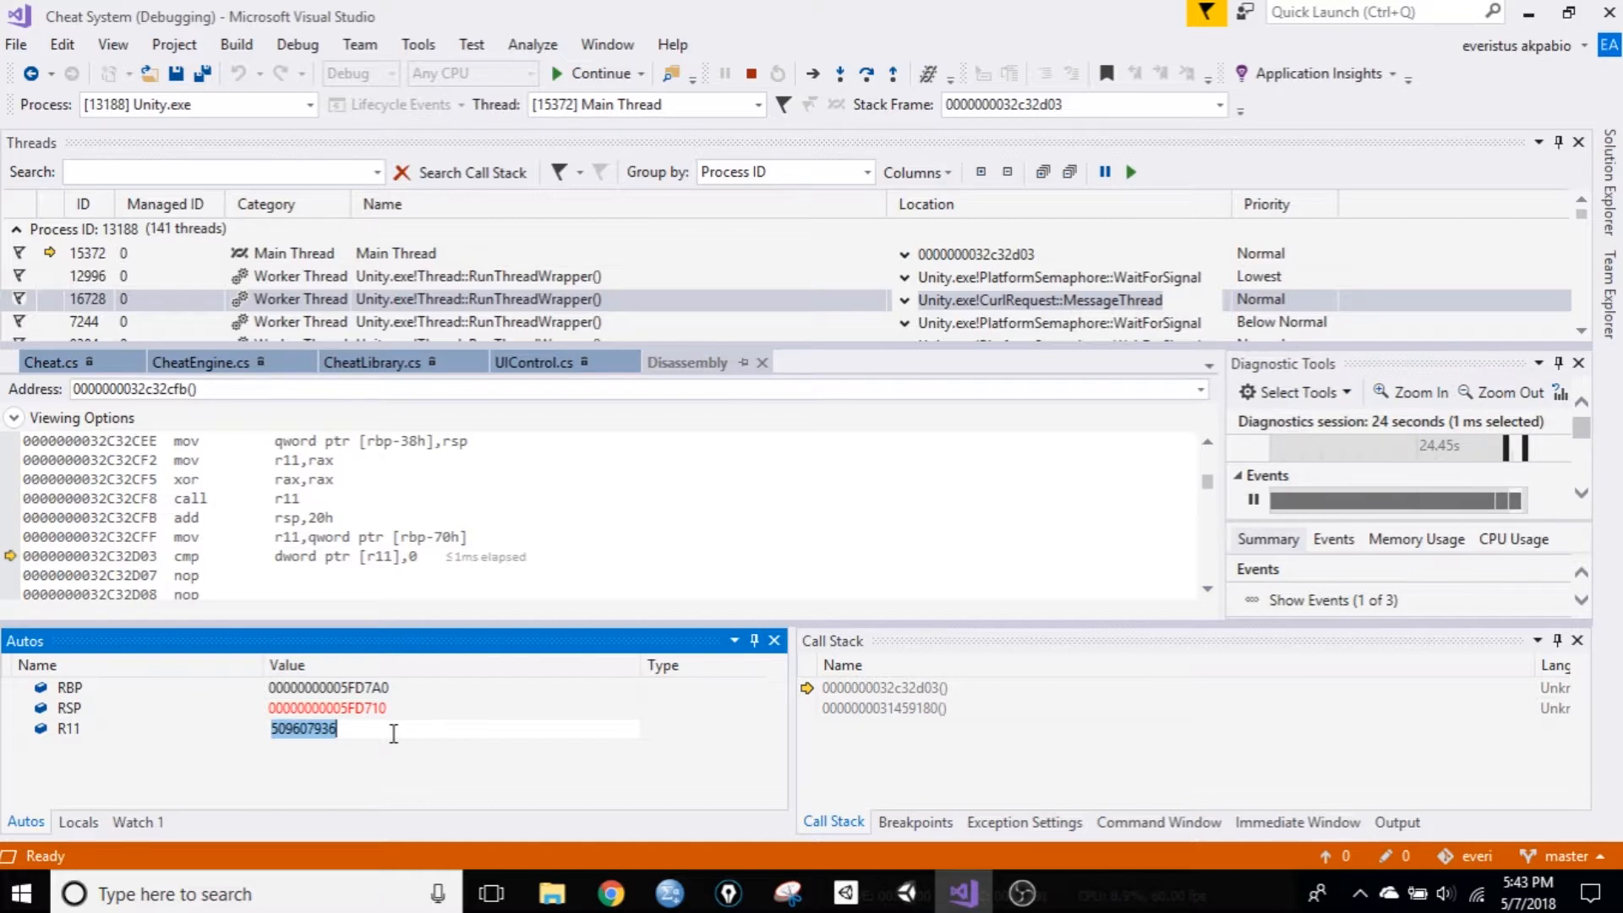
# Set the main thread's R11 register value to 0 in the Autos window.
pyautogui.write('0000000000000000')
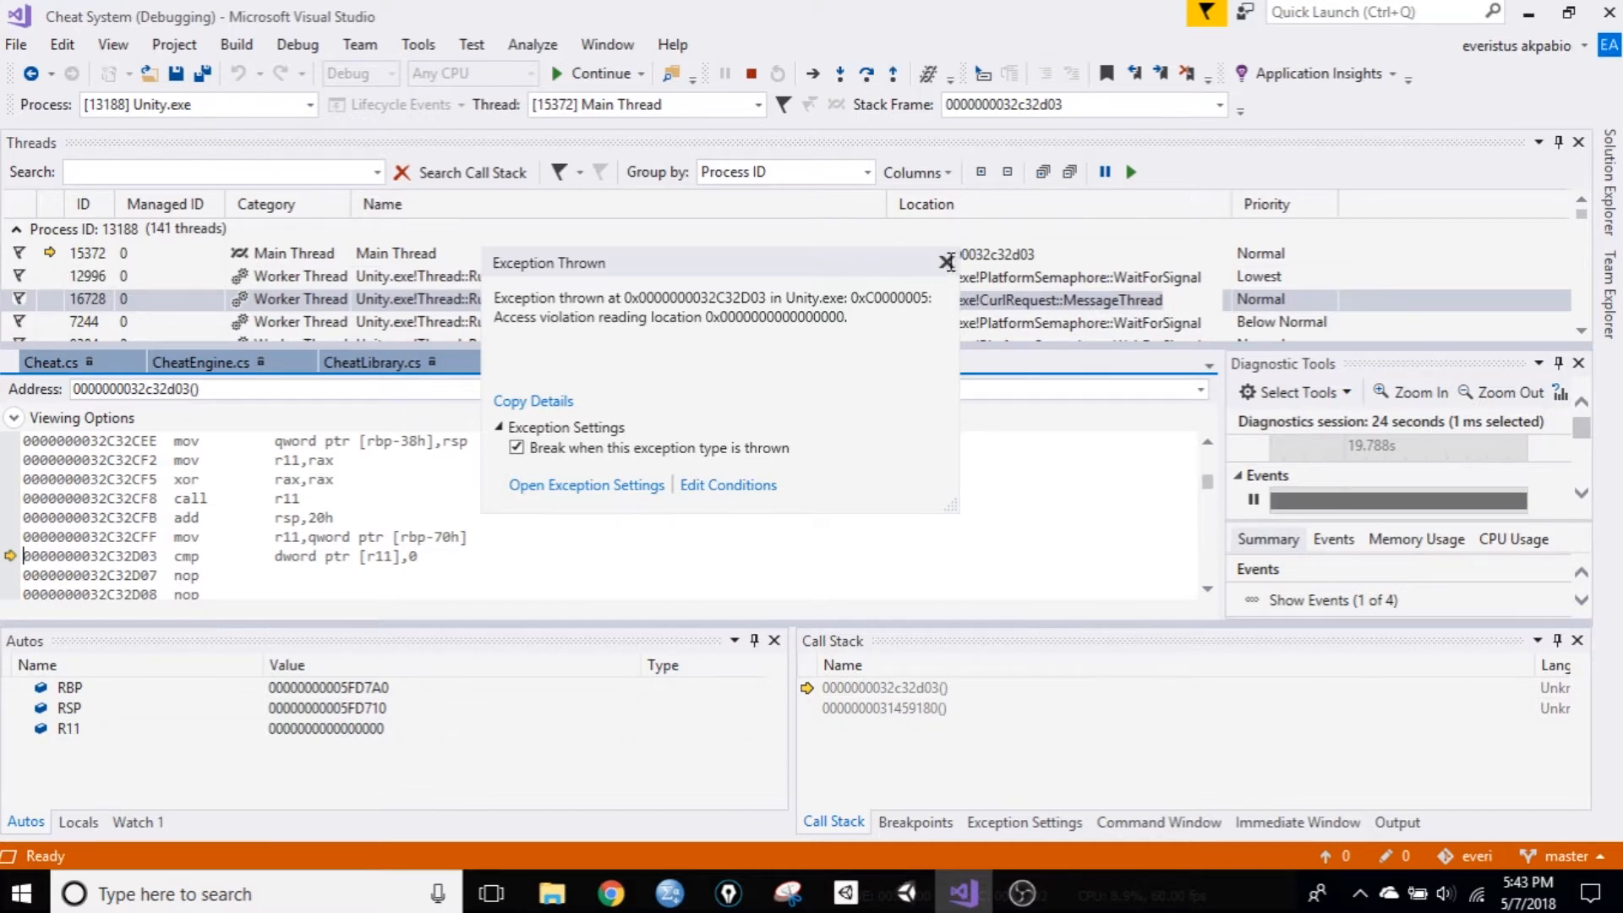
# Dismiss the Exception Thrown access-violation popup so Unity can continue.
pyautogui.click(943, 262)
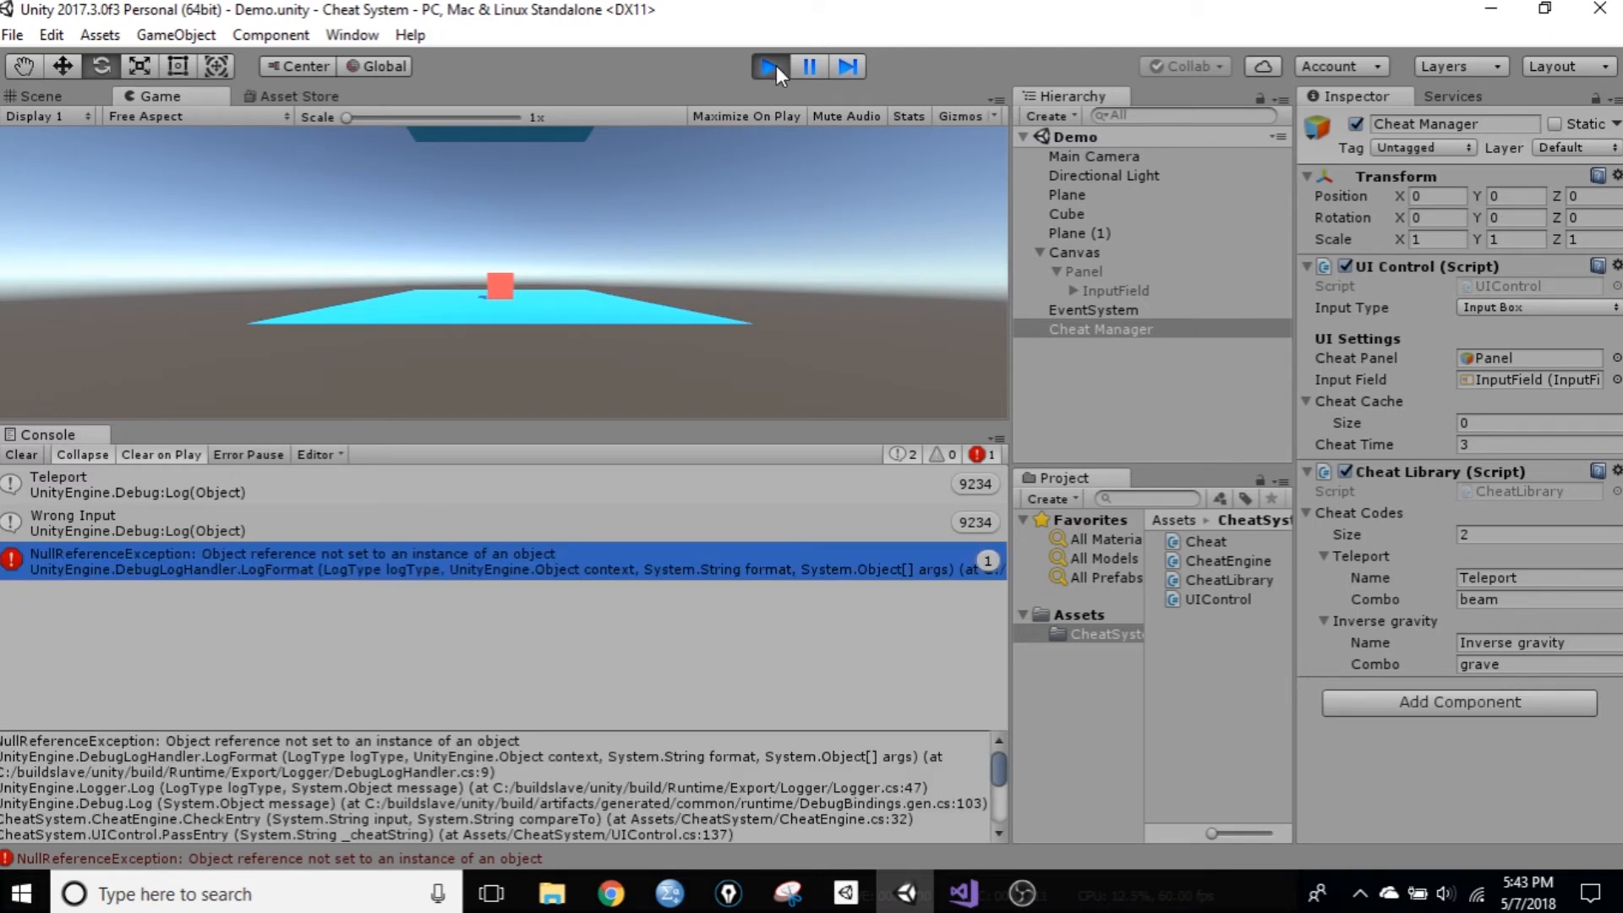
# Exit Play mode and clear all messages from the Unity console.
pyautogui.click(771, 66)
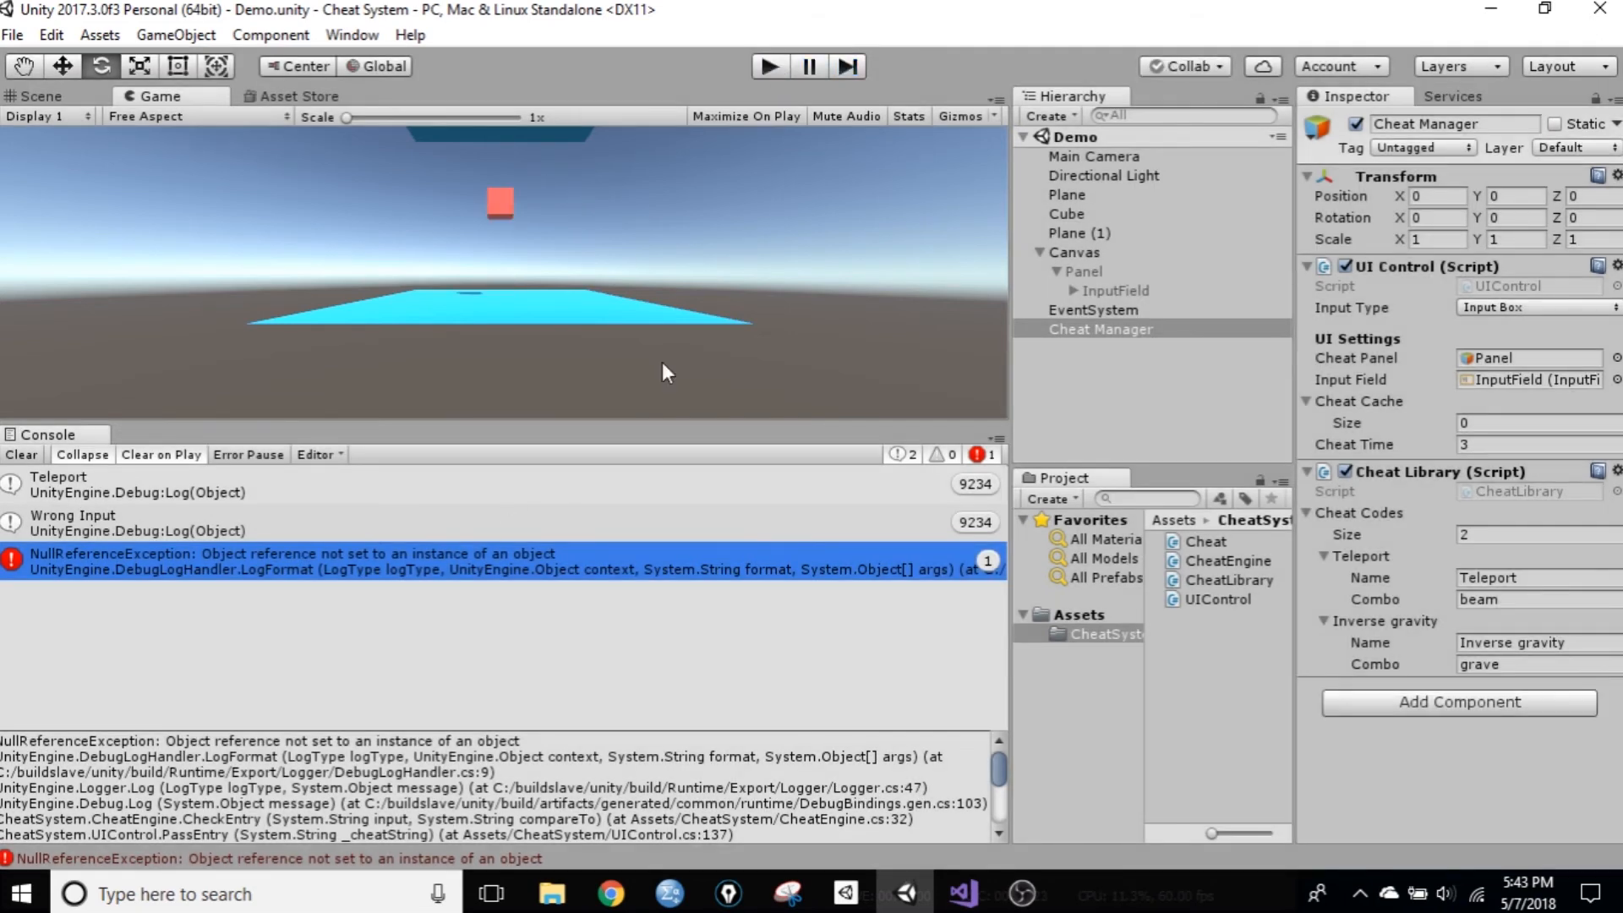
pyautogui.moveTo(20, 477)
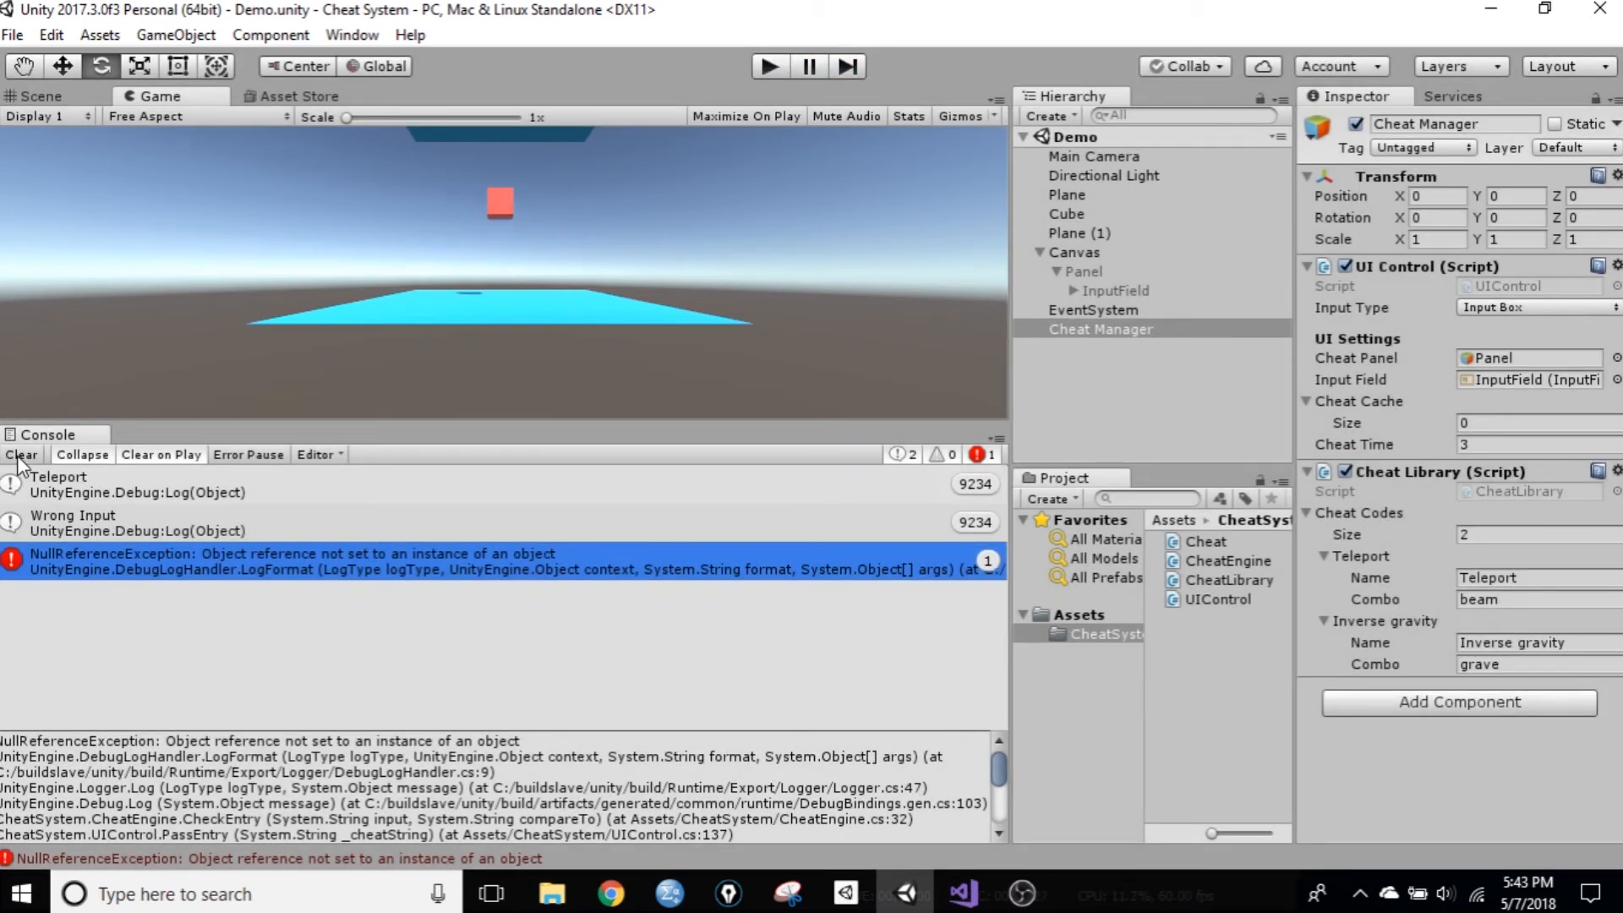
pyautogui.click(20, 455)
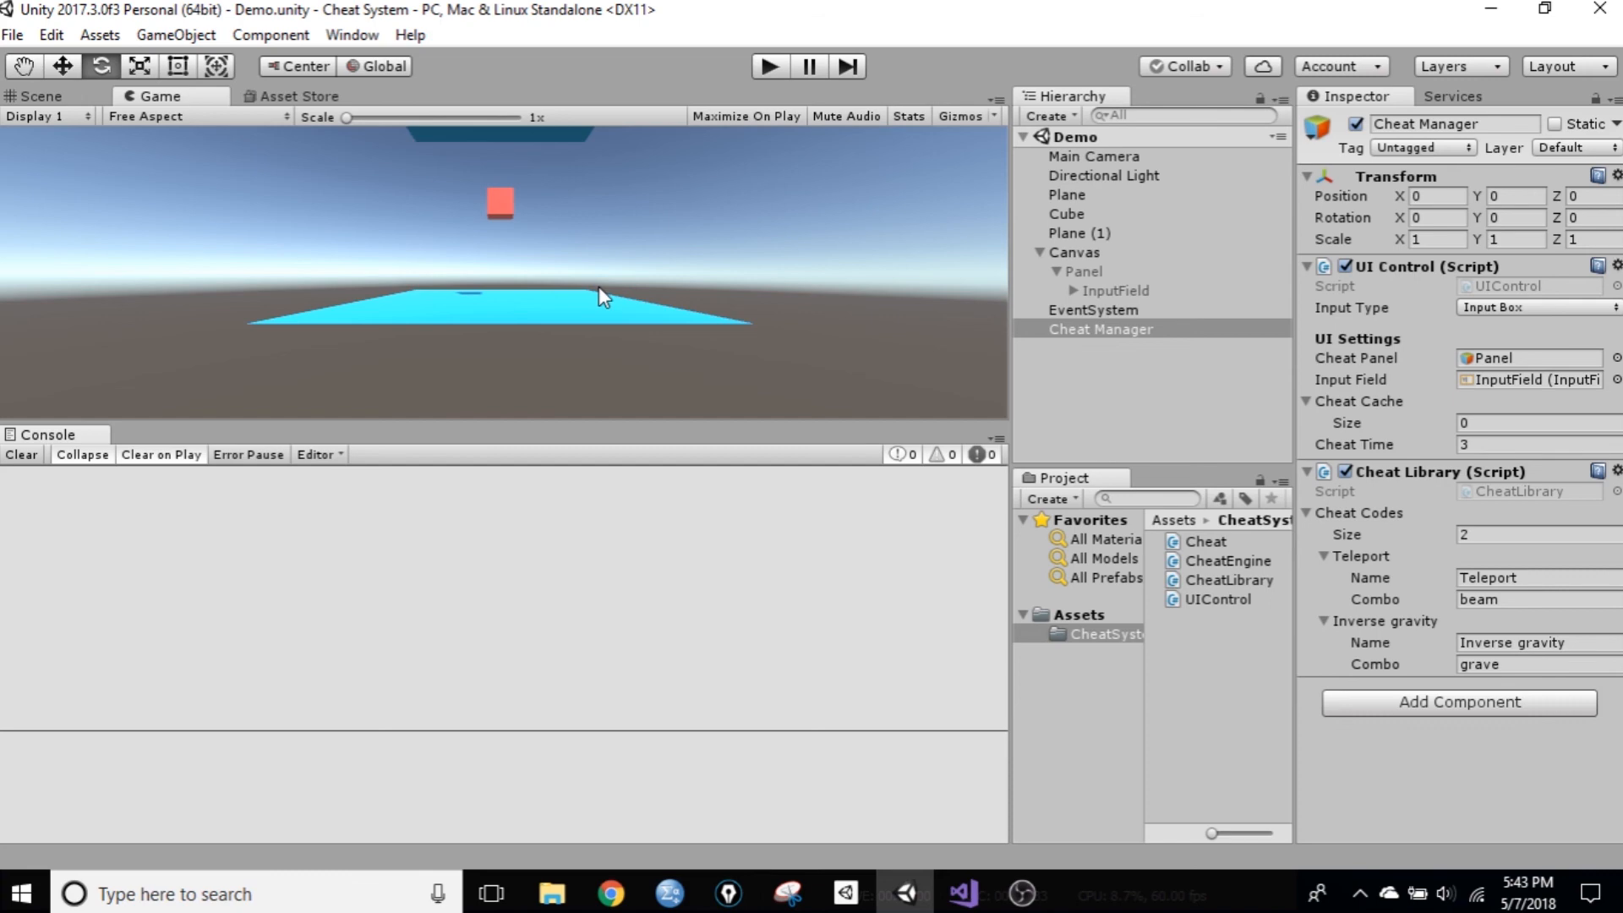
pyautogui.moveTo(652, 370)
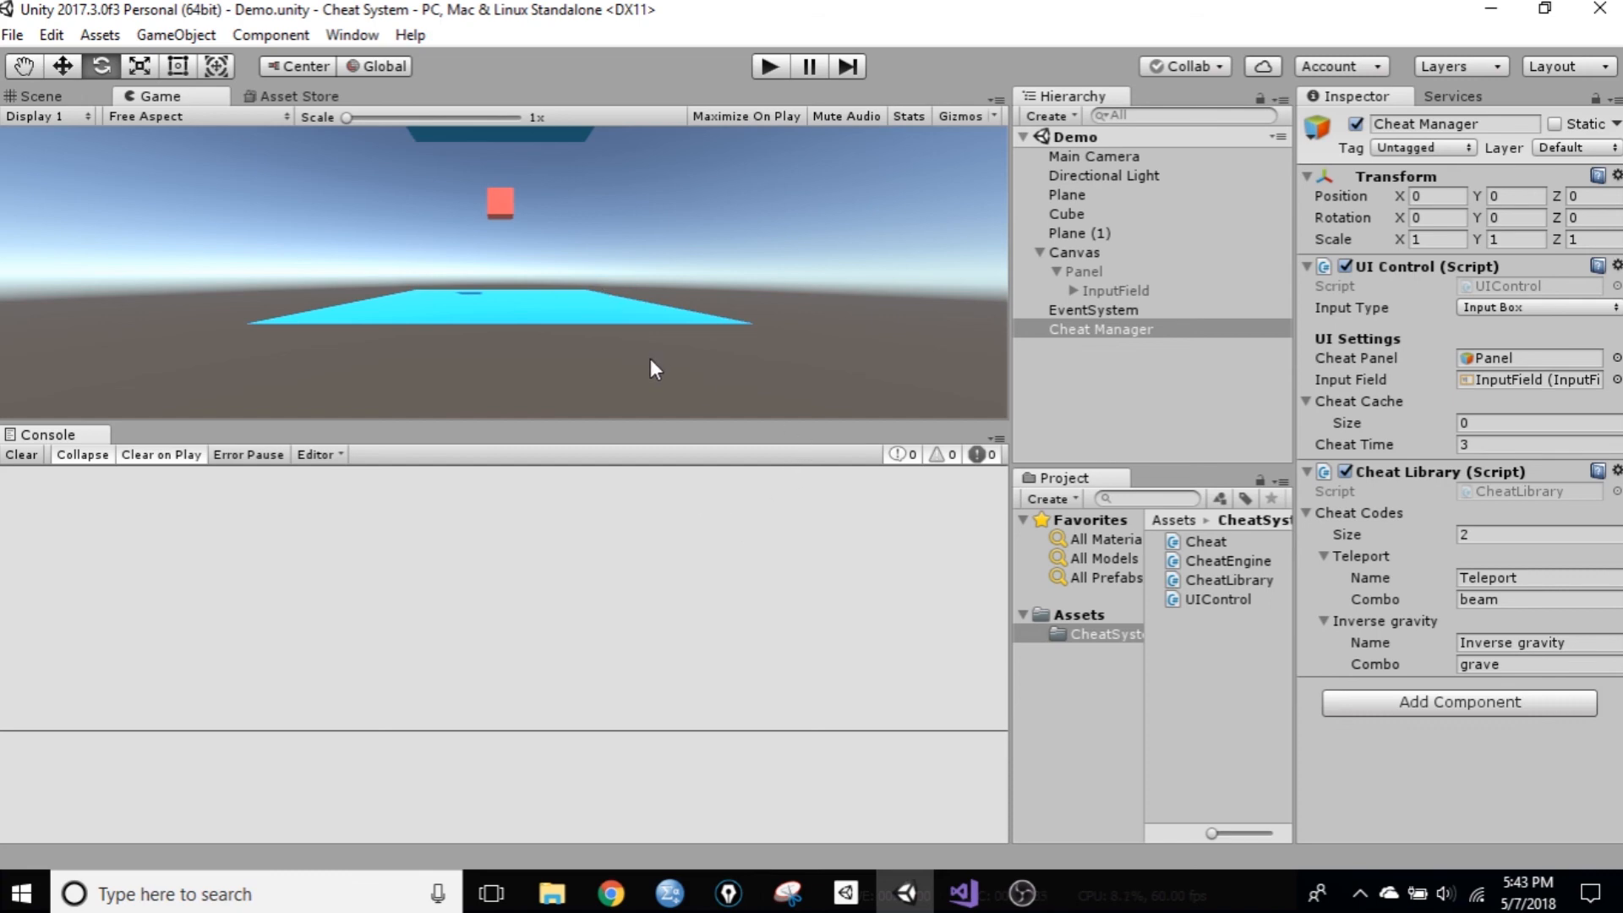